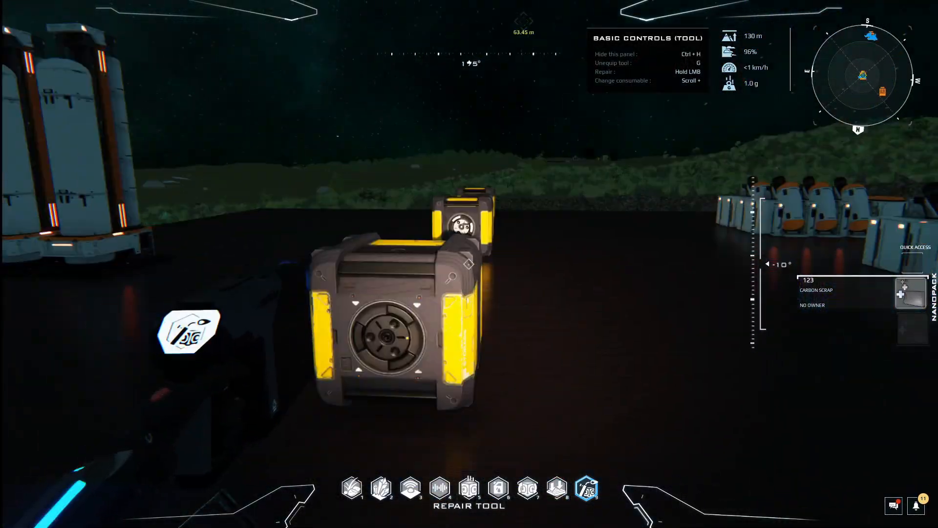
mouse_move(469, 264)
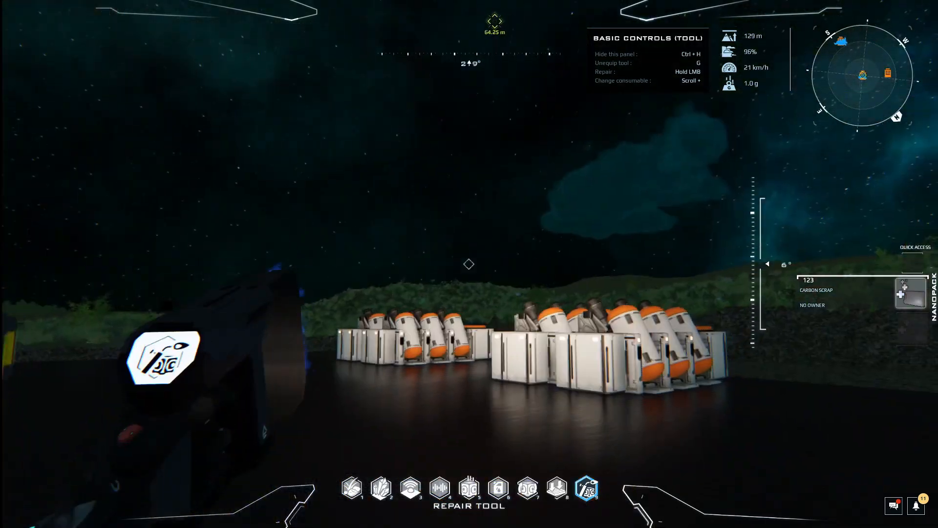
mouse_move(469, 264)
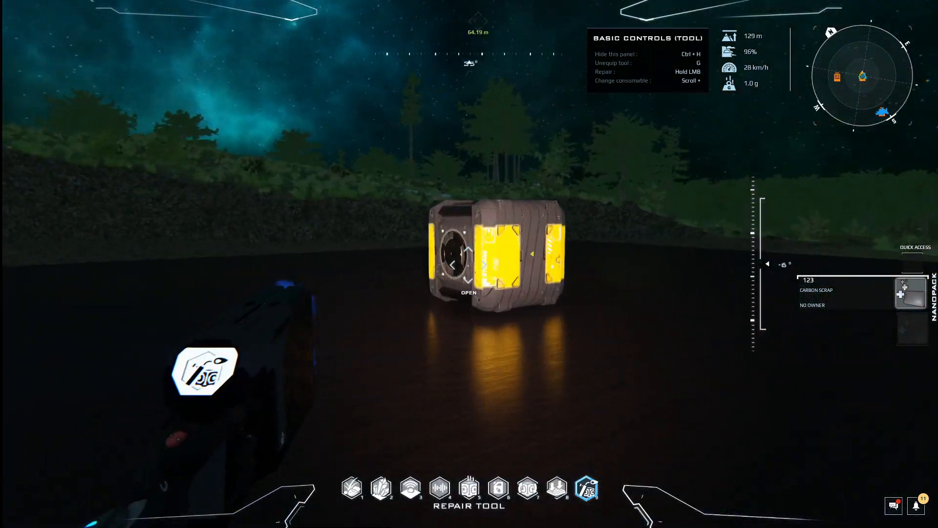
mouse_move(469, 264)
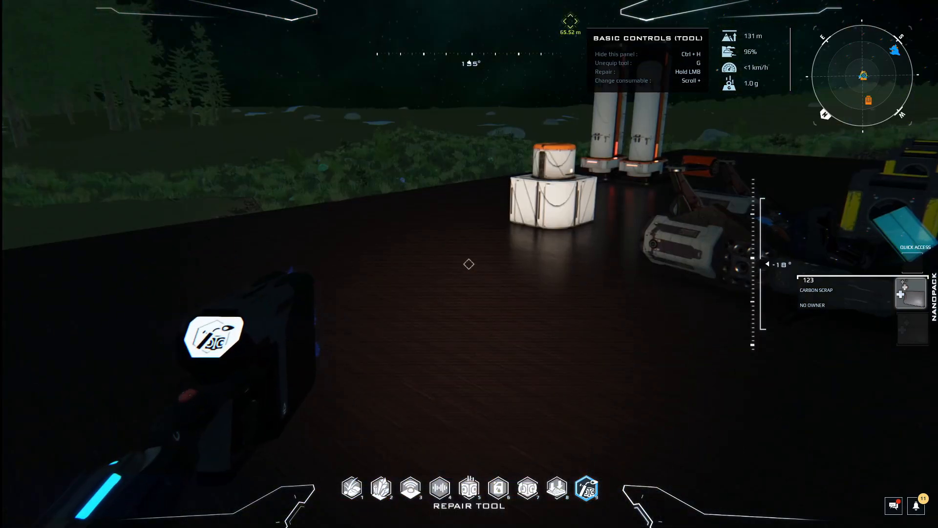
mouse_move(469, 264)
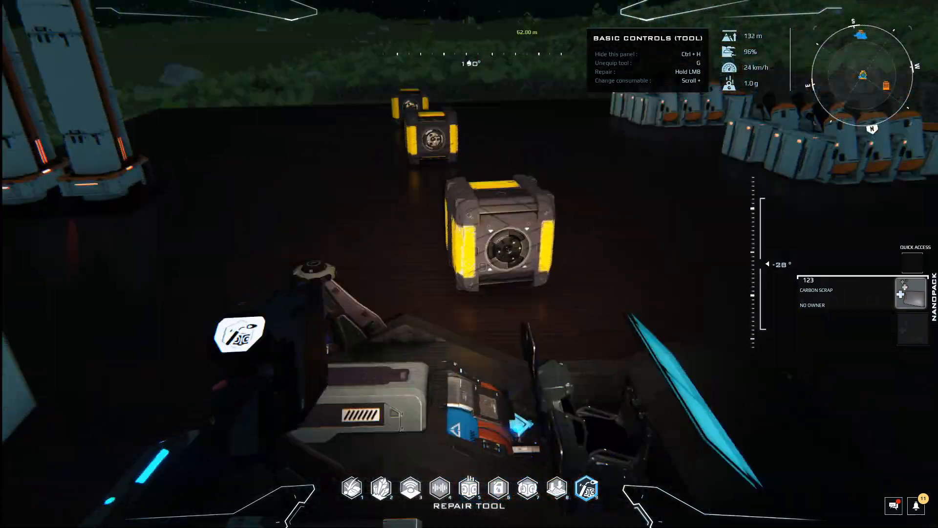
mouse_move(469, 264)
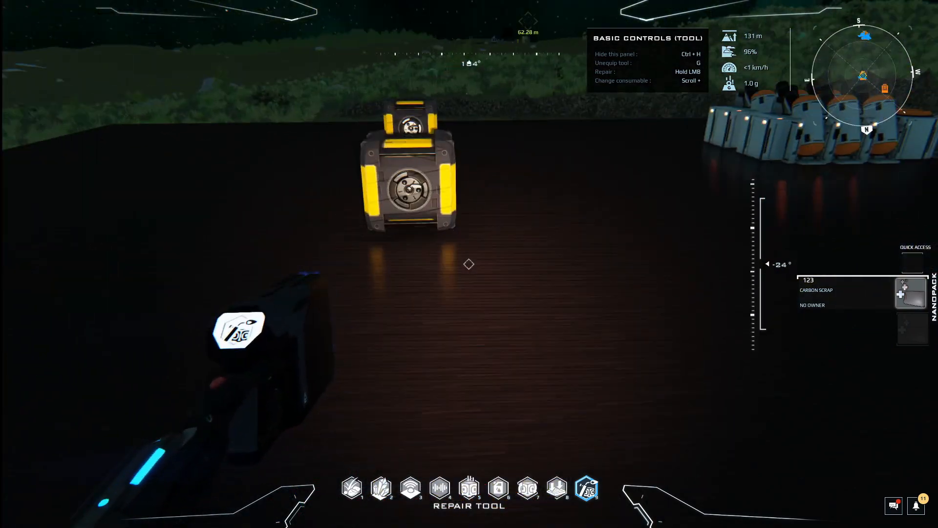
mouse_move(469, 264)
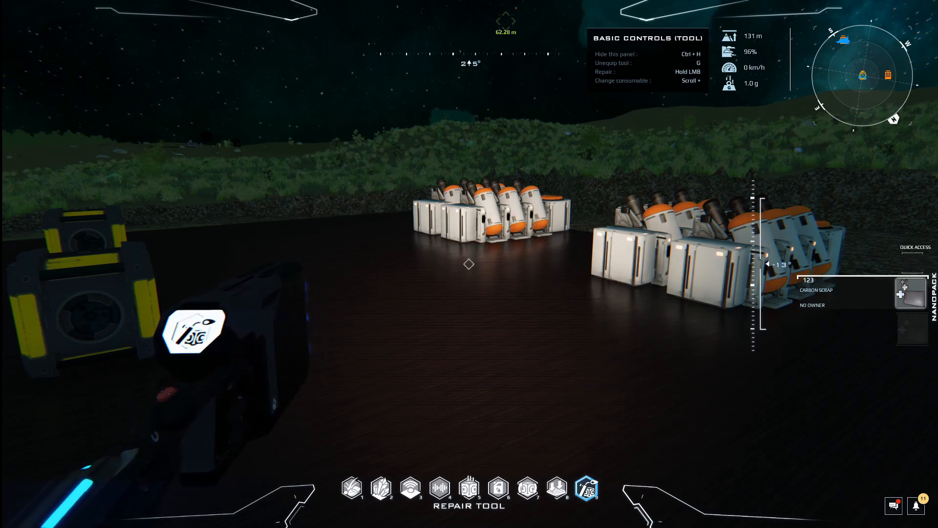
mouse_move(470, 263)
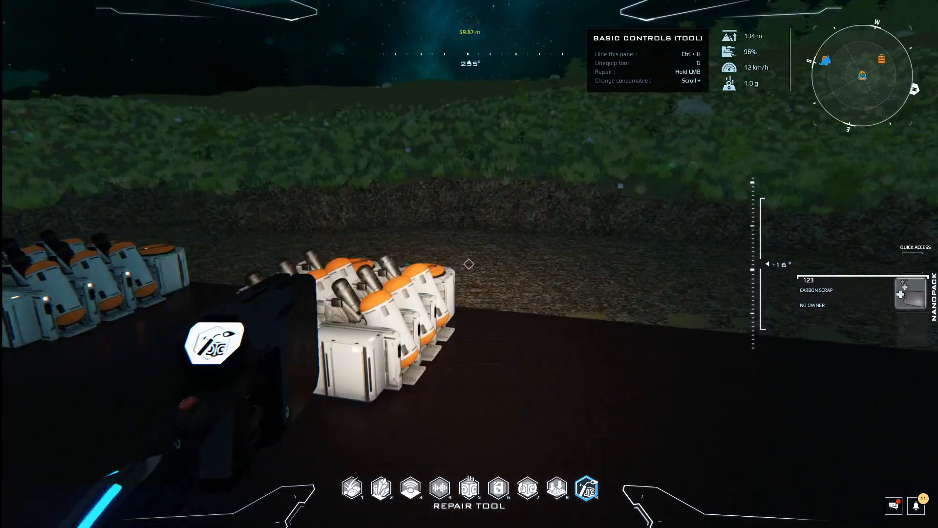
mouse_move(469, 264)
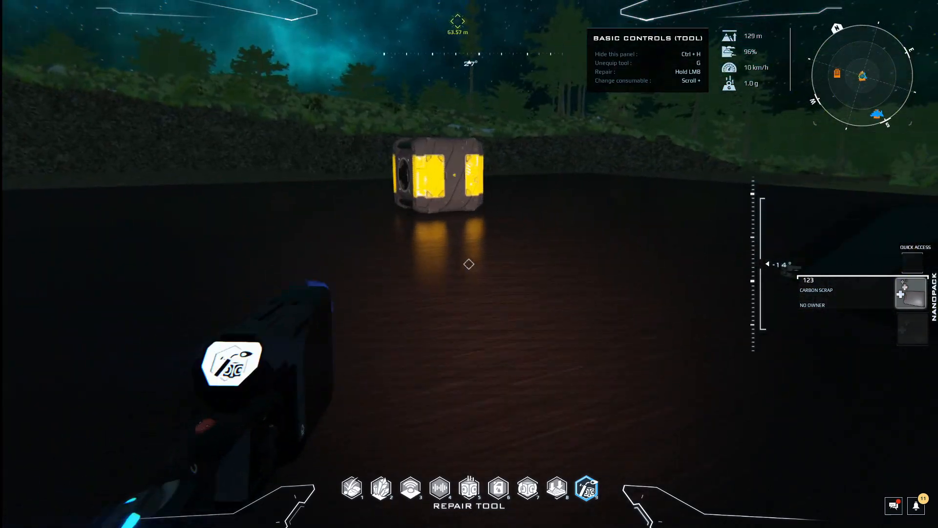
mouse_move(470, 264)
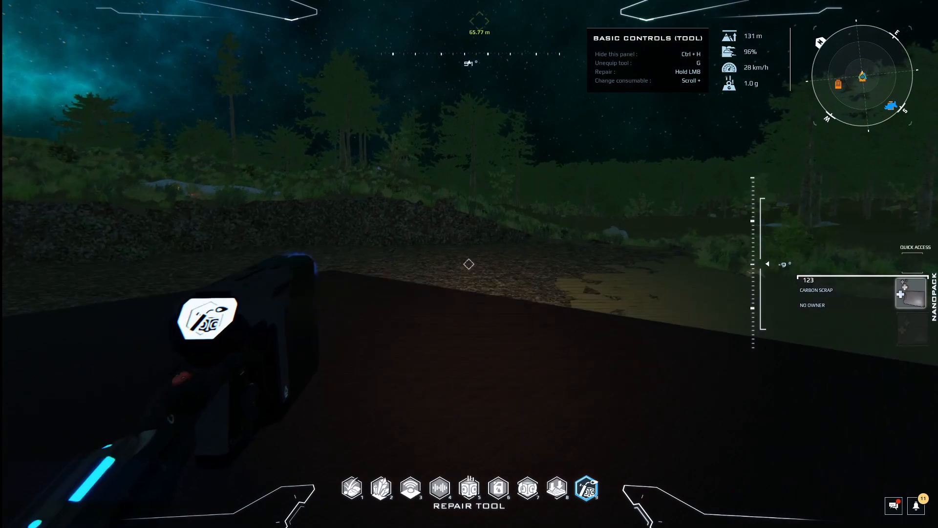
mouse_move(469, 264)
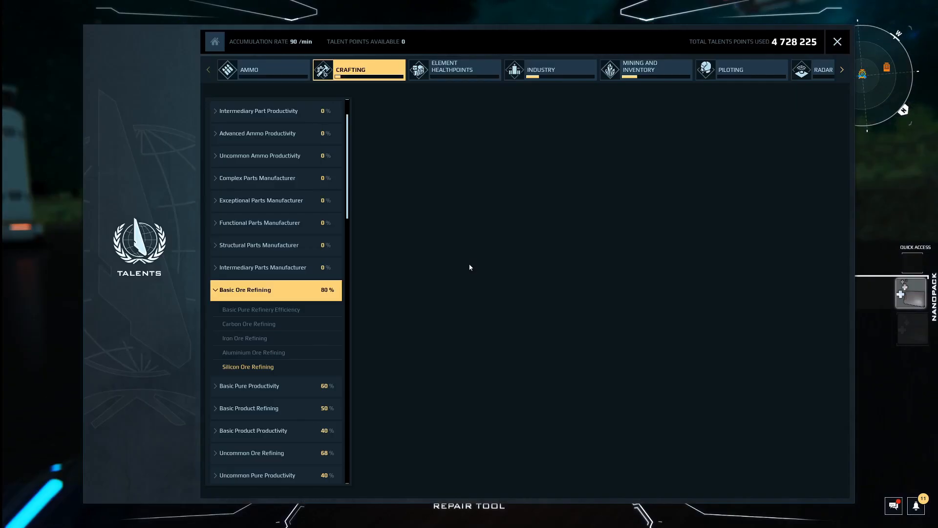
Step: Inspect the Silicon Ore Refining and Basic Pure Refinery Efficiency talent levels
click(247, 366)
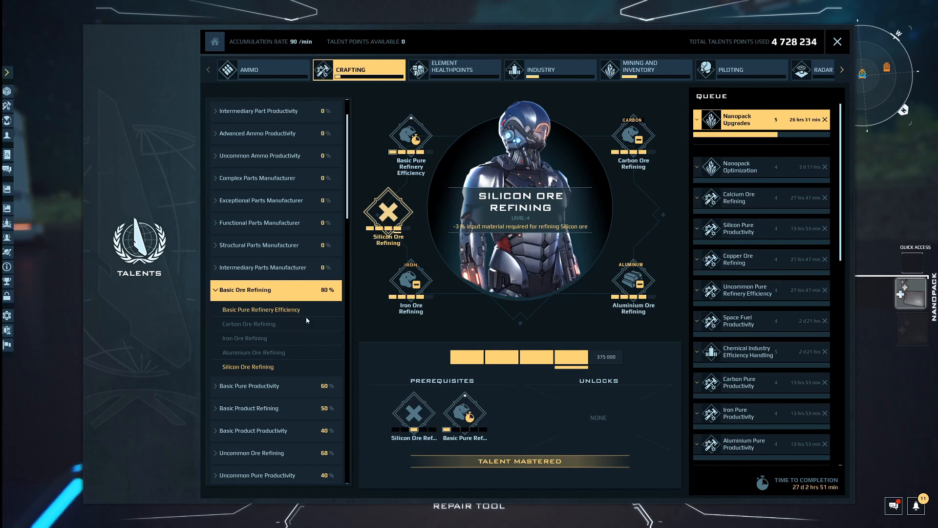
click(248, 323)
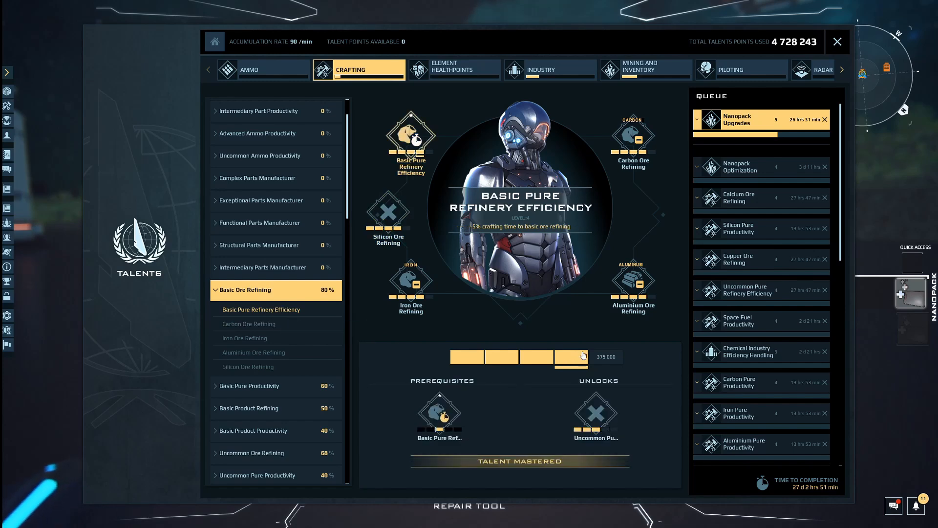
click(570, 357)
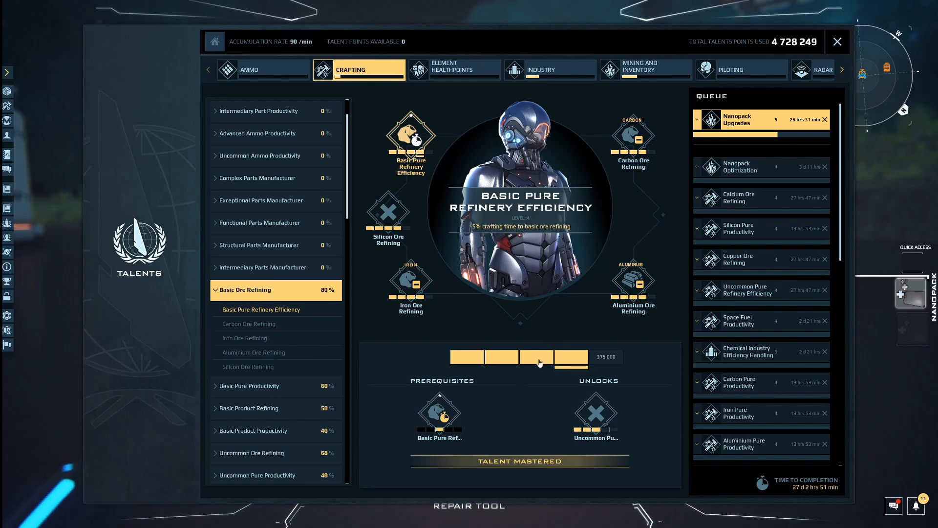
click(571, 357)
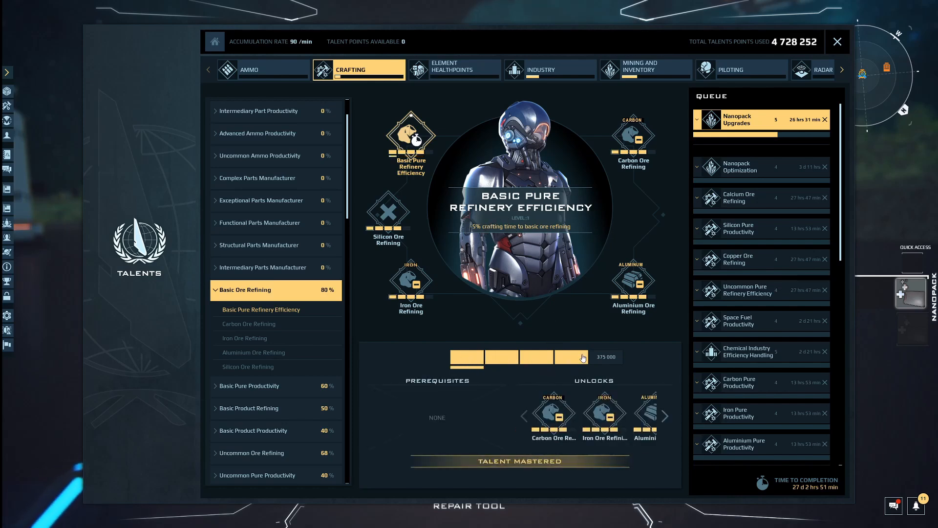
click(570, 357)
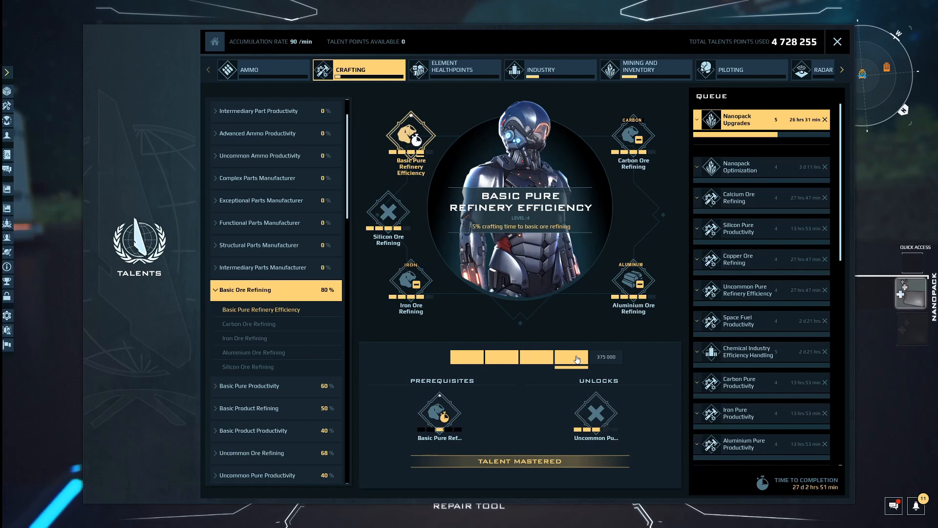
click(571, 357)
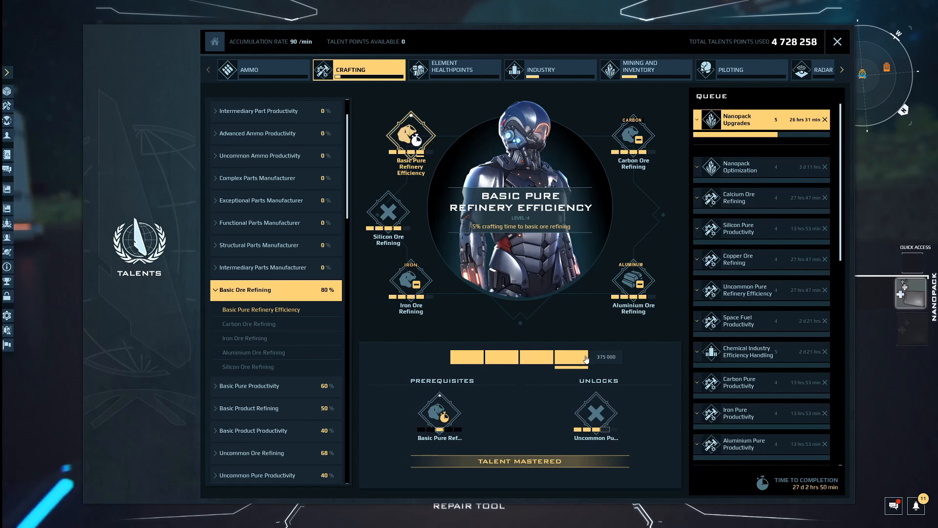
click(585, 357)
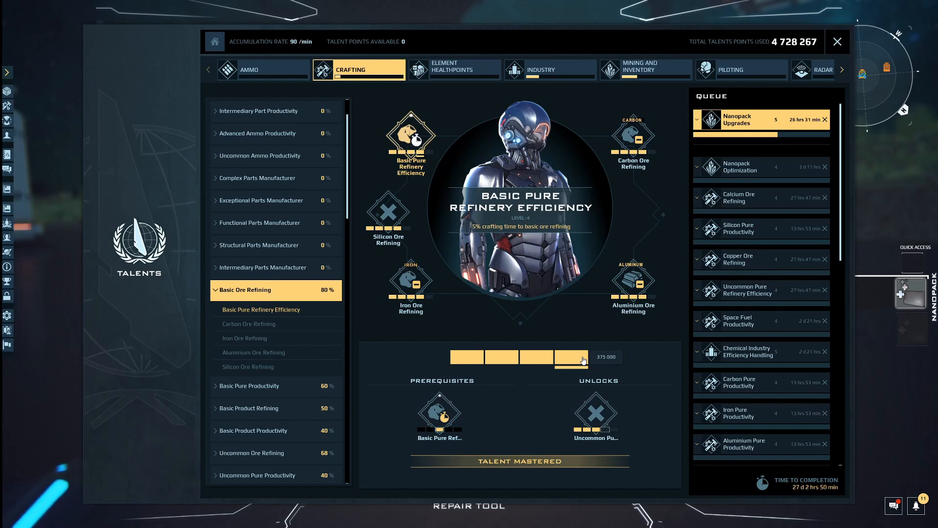
click(570, 357)
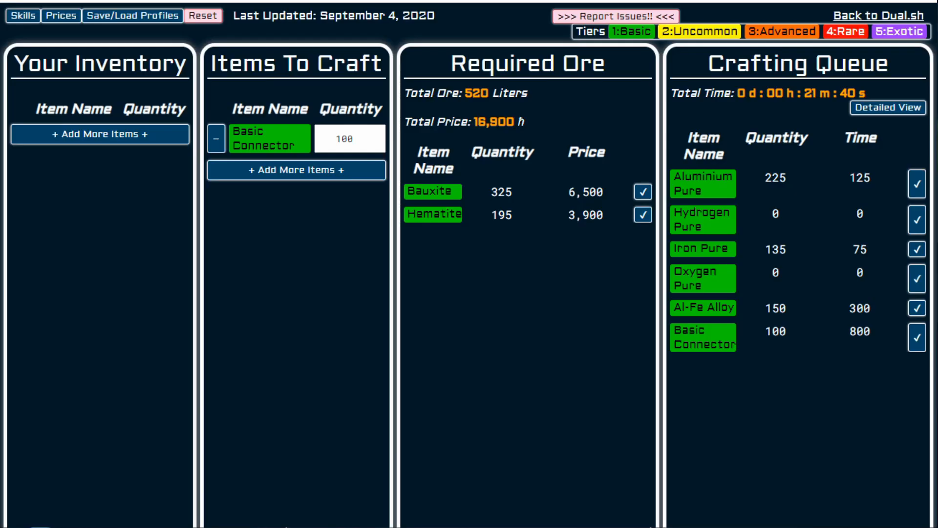
mouse_move(580, 477)
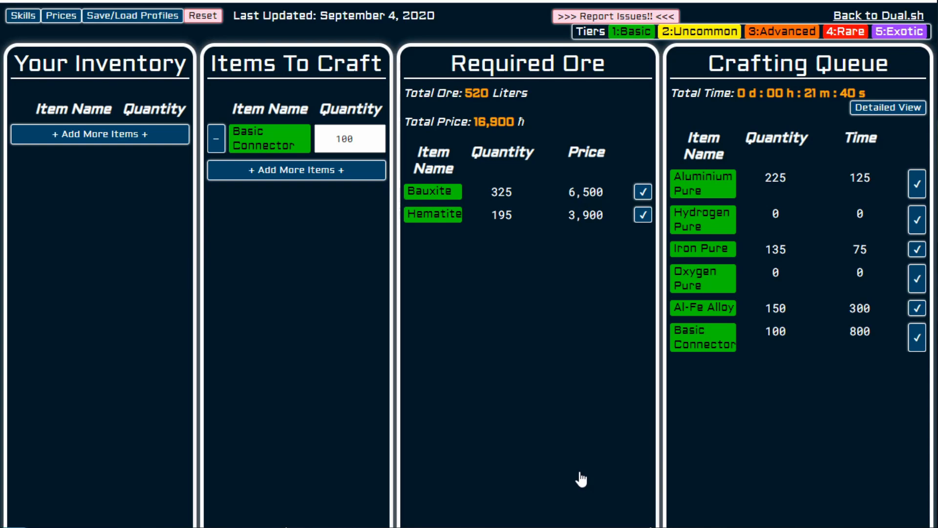
mouse_move(538, 476)
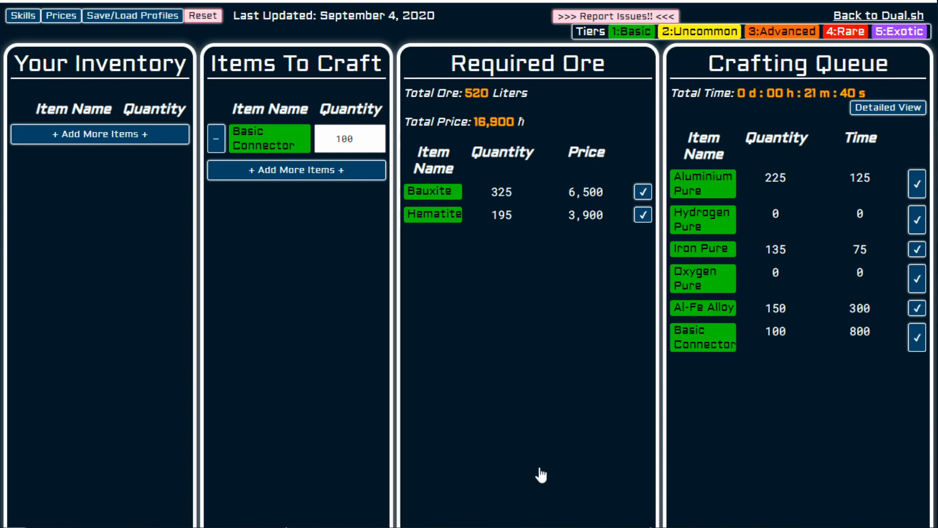
mouse_move(70, 450)
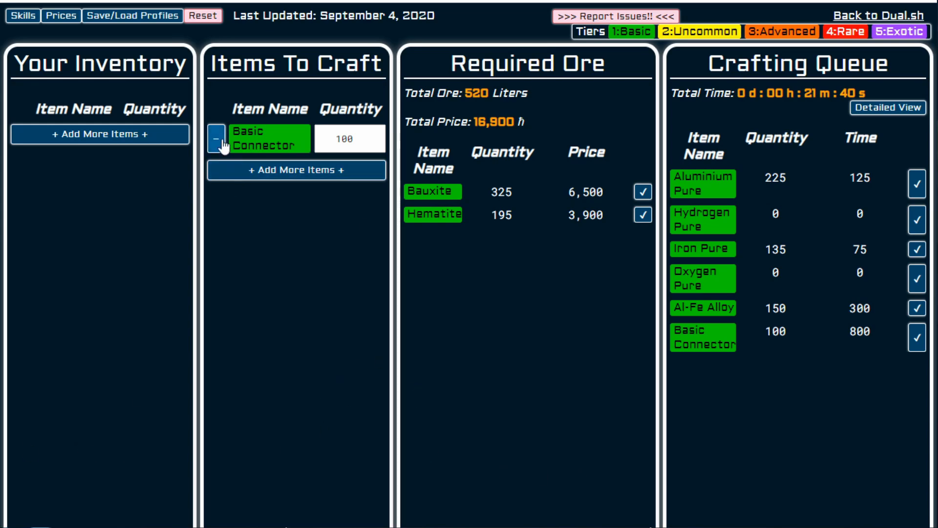
Step: Remove Basic Connector from the craft list and open the items-to-craft picker
click(222, 138)
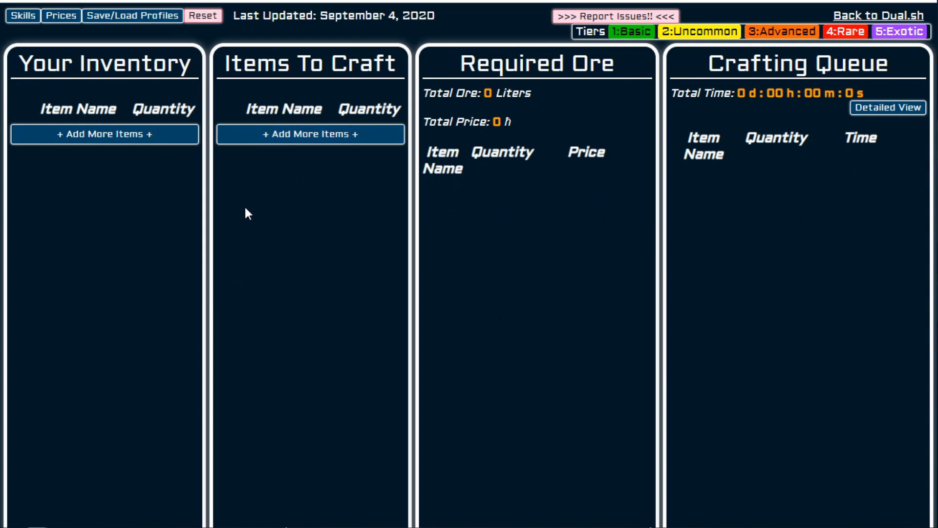
mouse_move(241, 207)
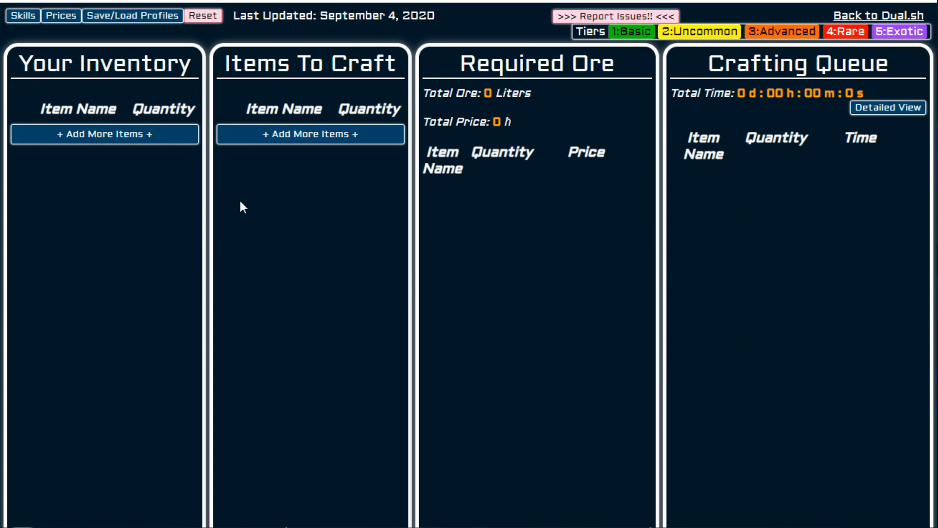
click(104, 133)
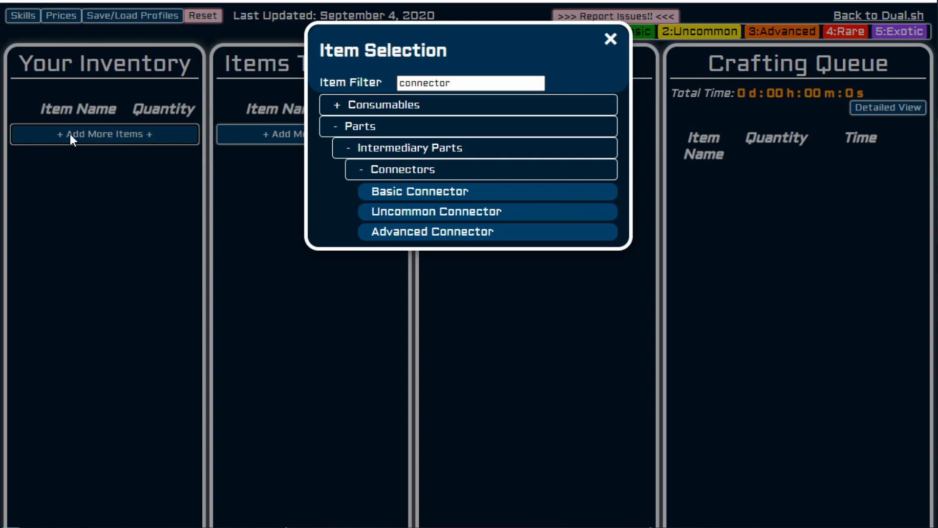
click(606, 41)
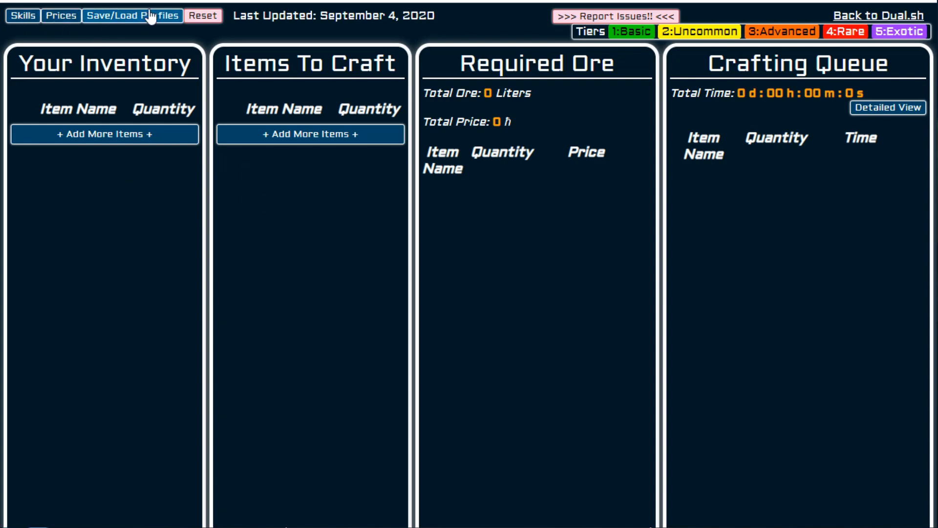
mouse_move(190, 94)
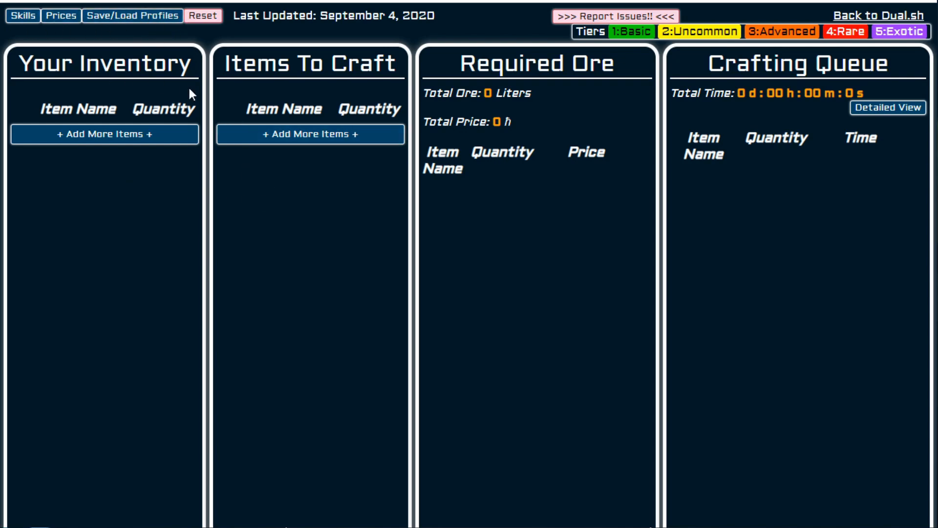
mouse_move(310, 133)
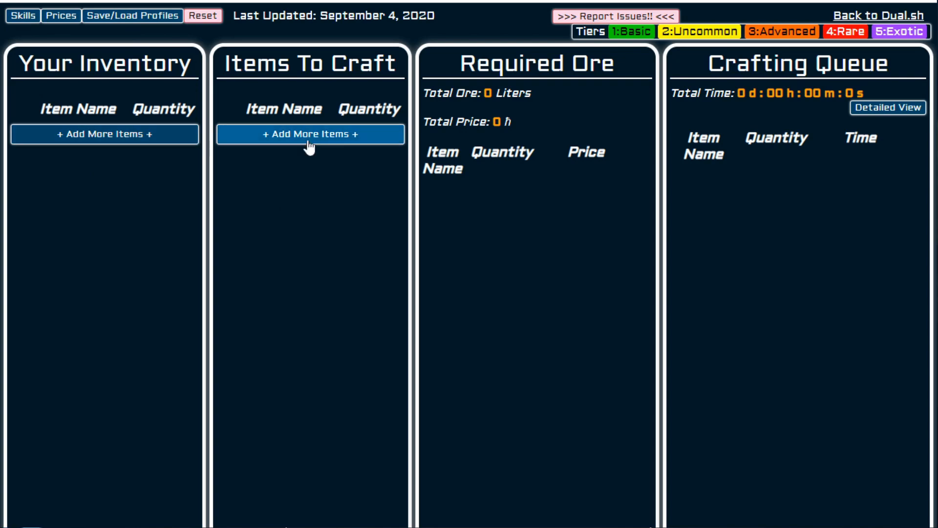
mouse_move(309, 142)
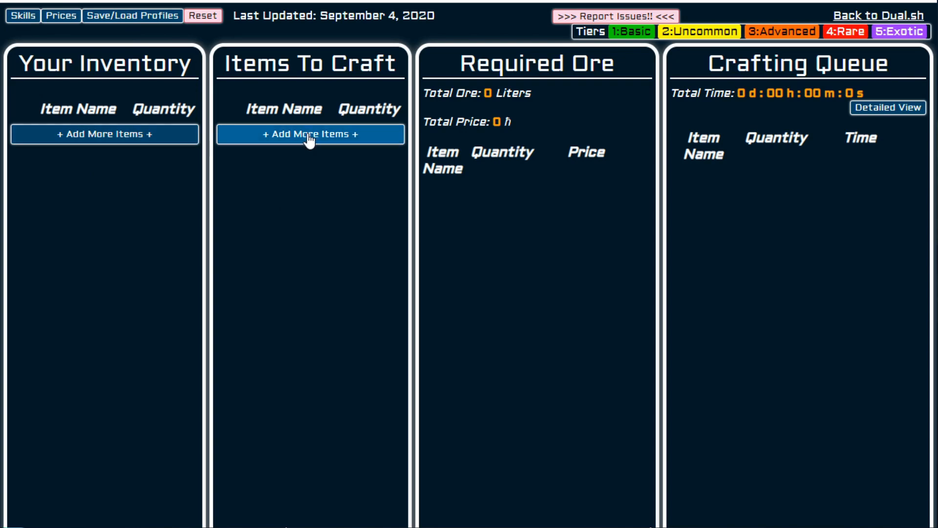
mouse_move(300, 142)
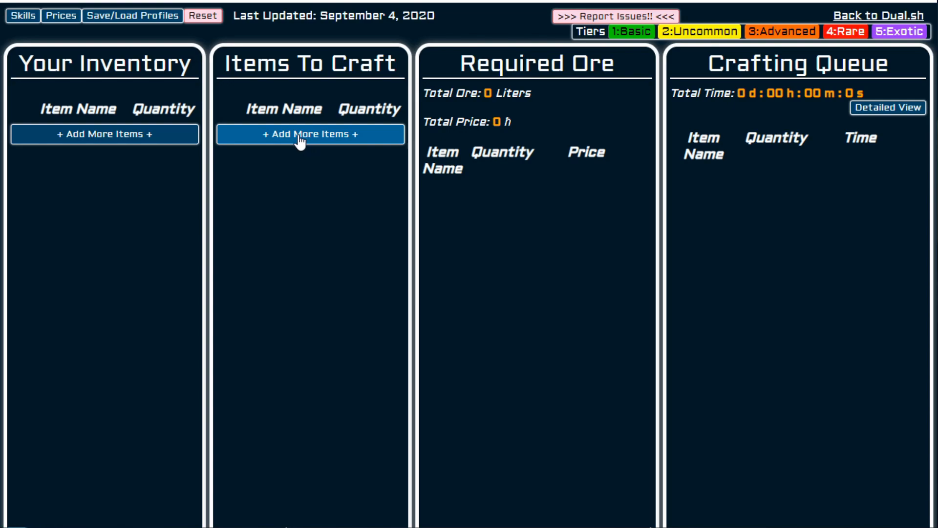
click(309, 134)
text(connector)
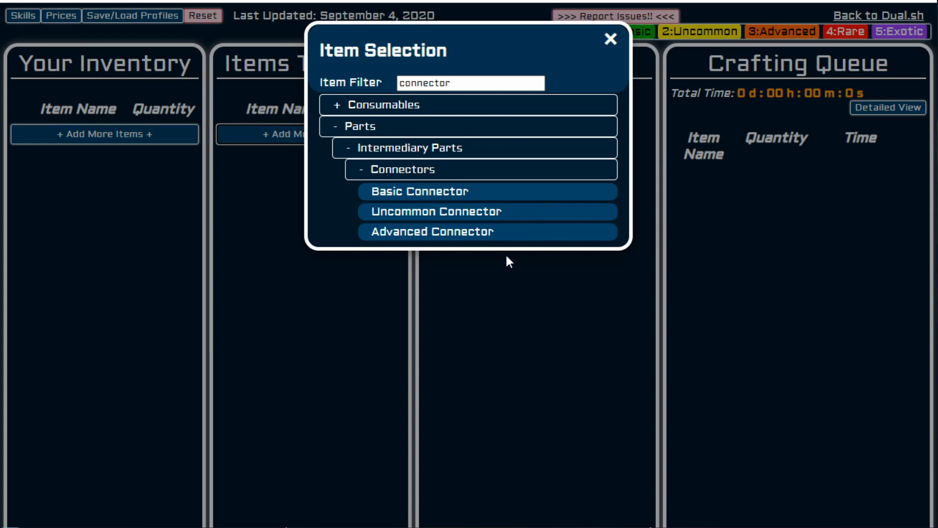
mouse_move(419, 191)
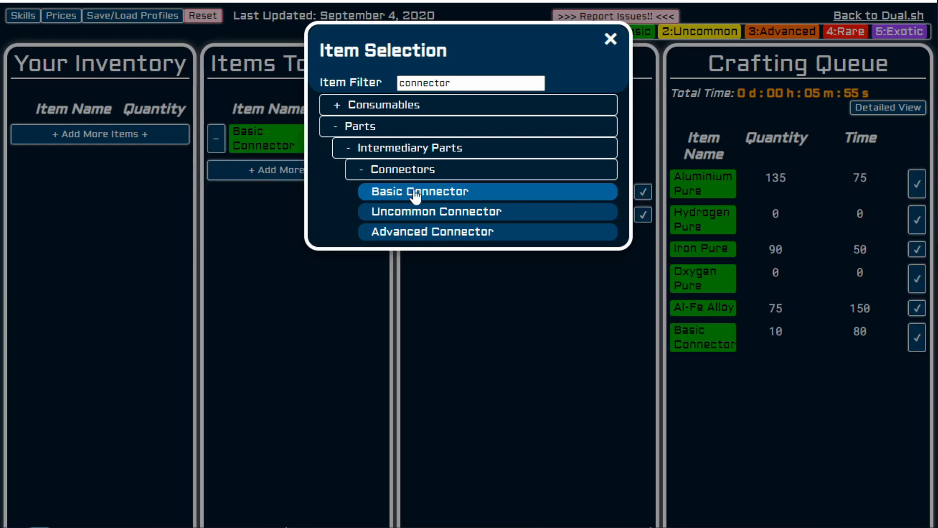
Step: Add Basic Connector to the craft list with quantity 1000
click(419, 191)
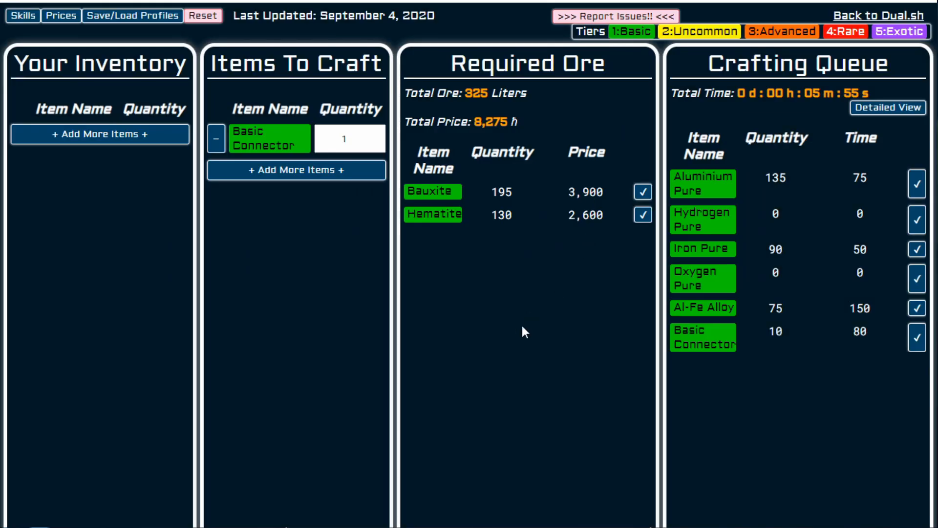
mouse_move(793, 197)
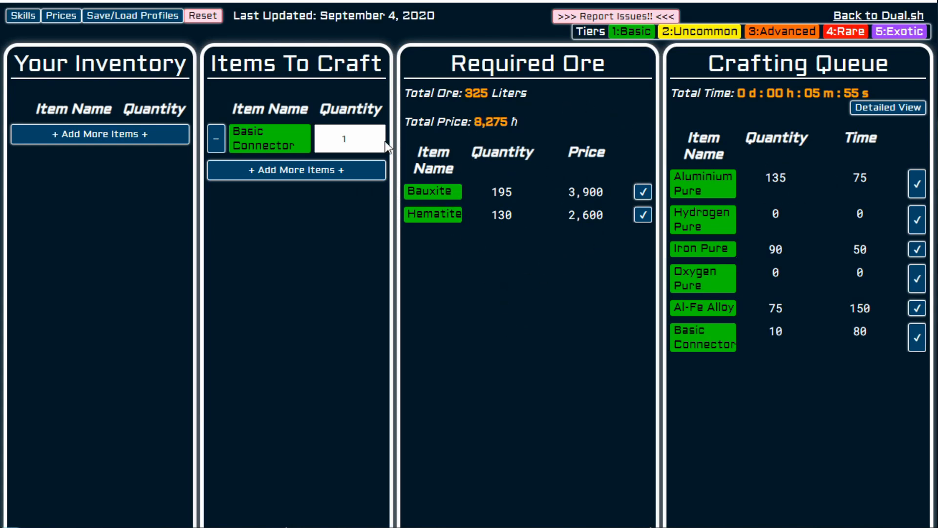
click(350, 138)
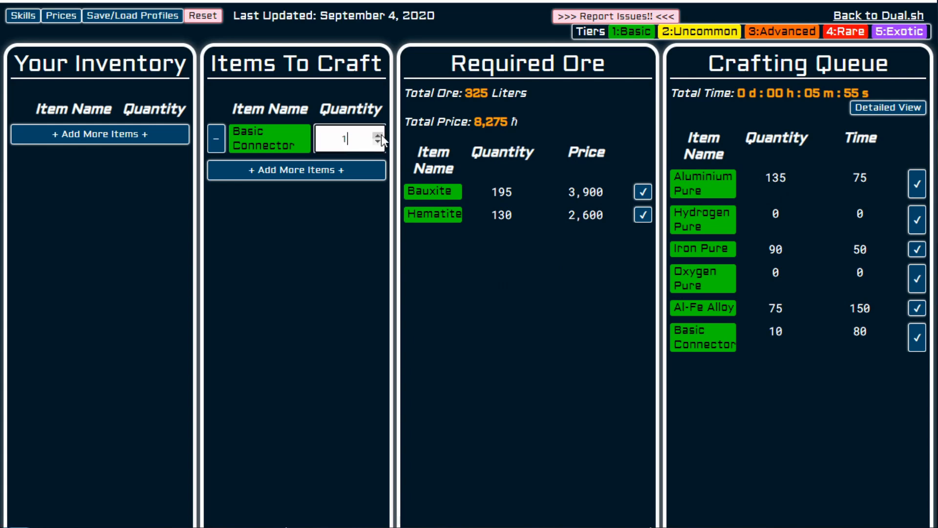
text(1000)
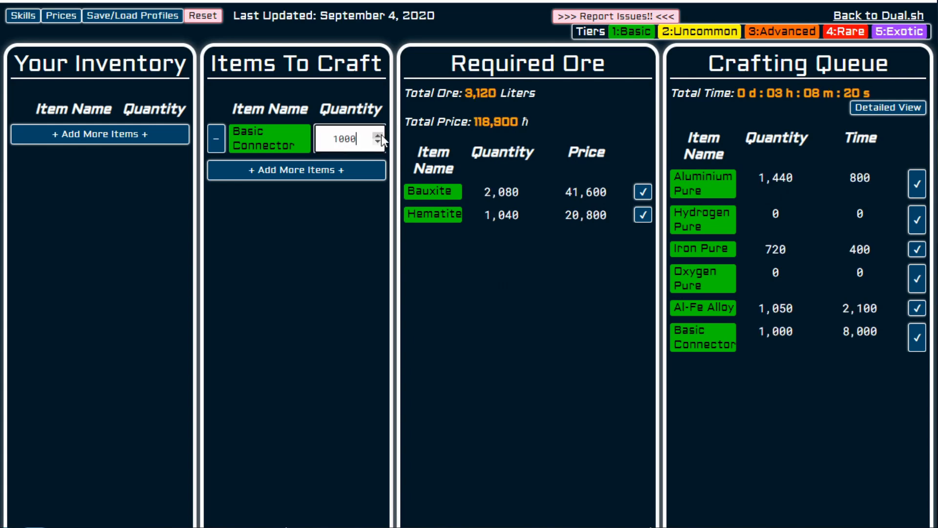
mouse_move(500, 83)
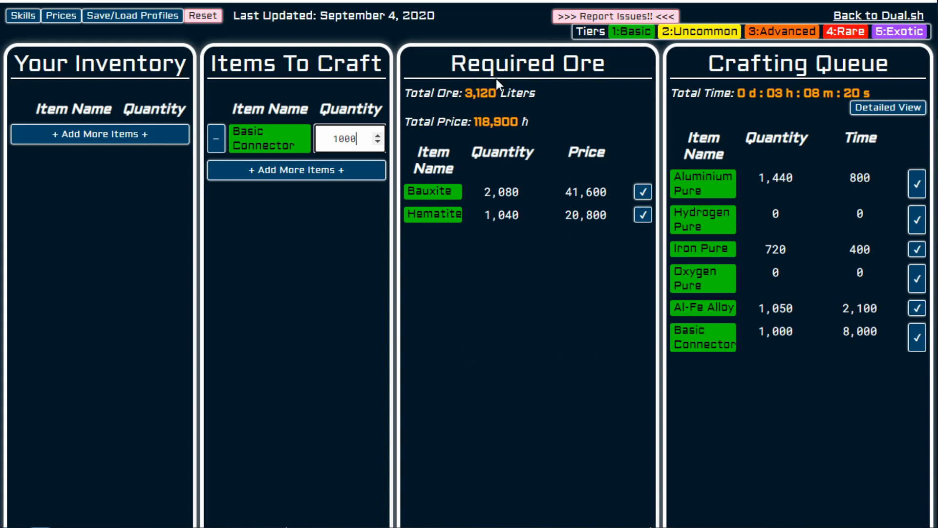
mouse_move(481, 128)
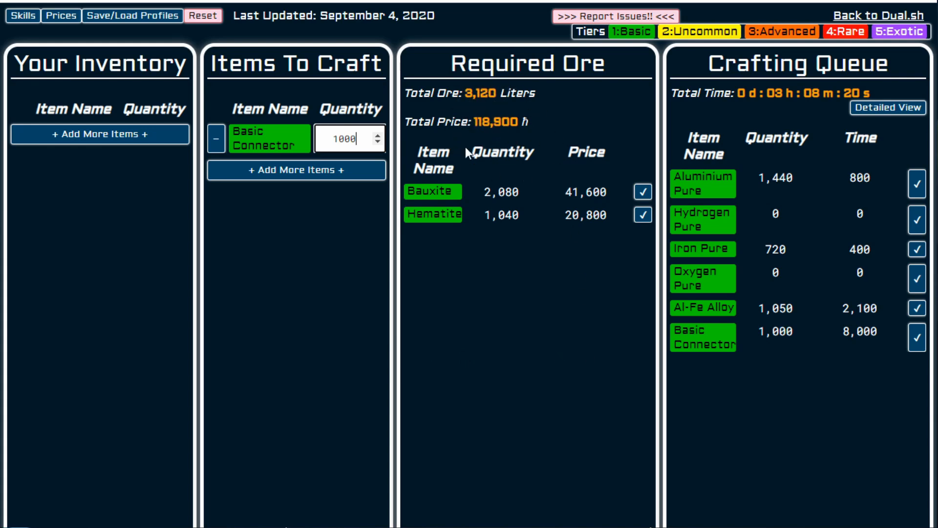
mouse_move(61, 15)
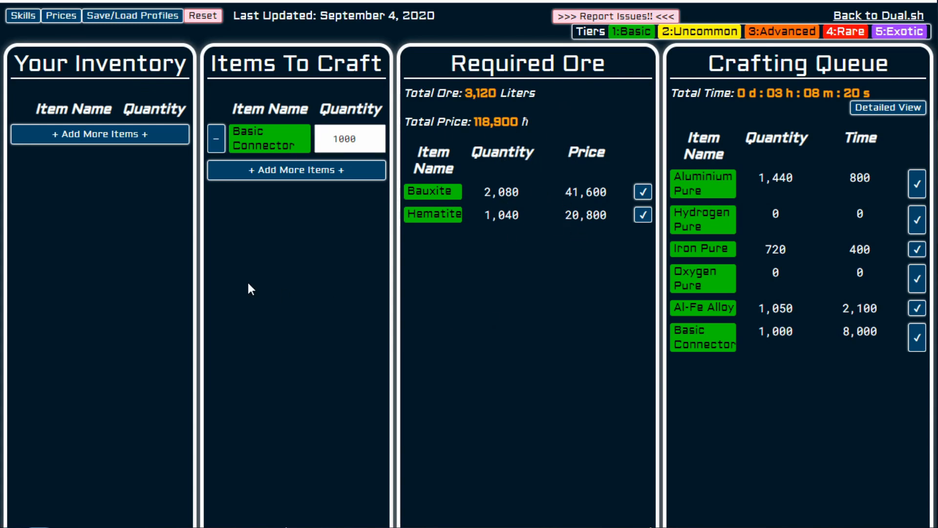
mouse_move(525, 371)
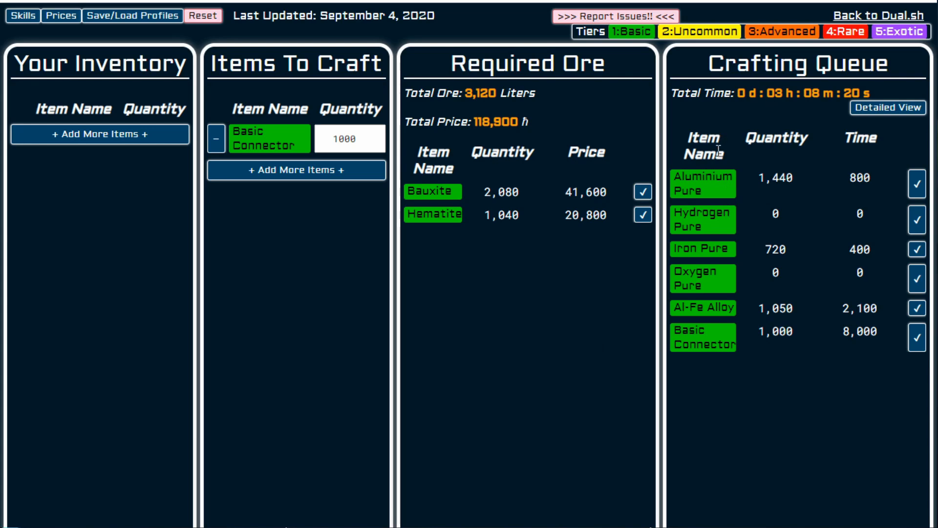
mouse_move(716, 235)
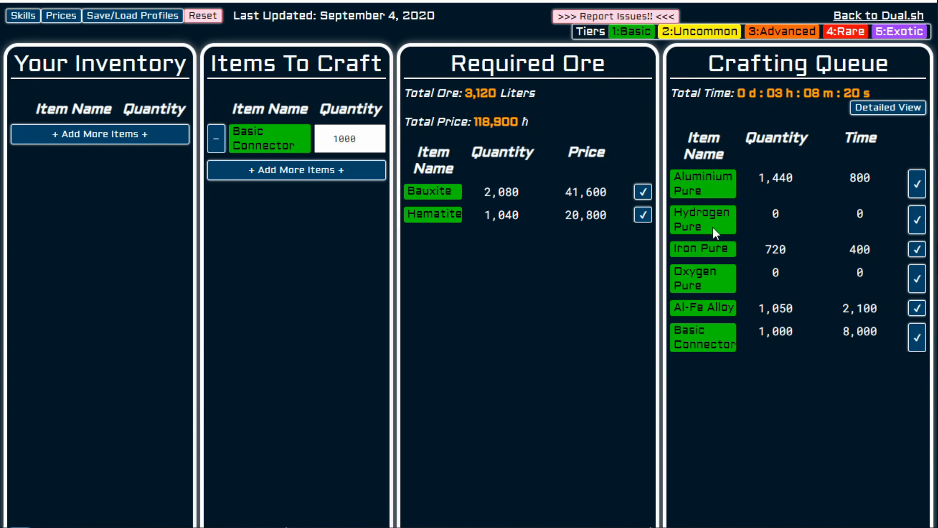
mouse_move(800, 207)
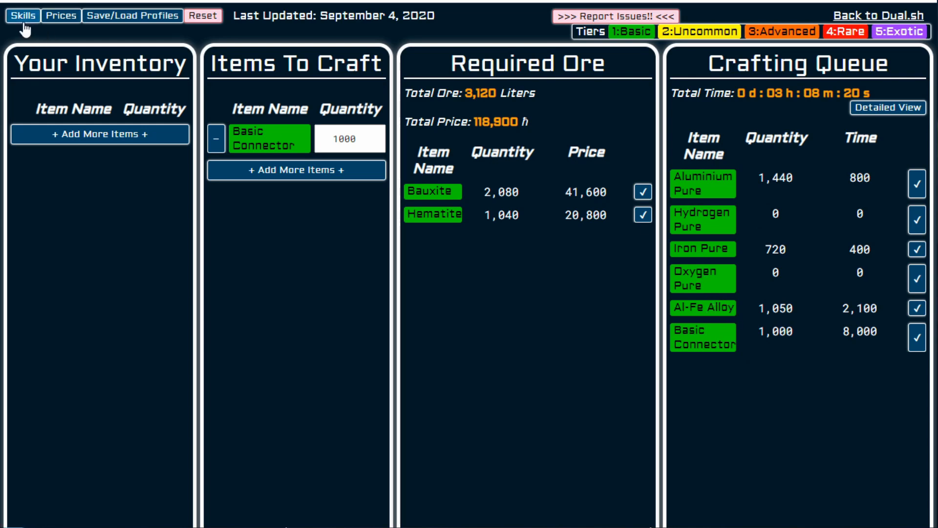
mouse_move(125, 160)
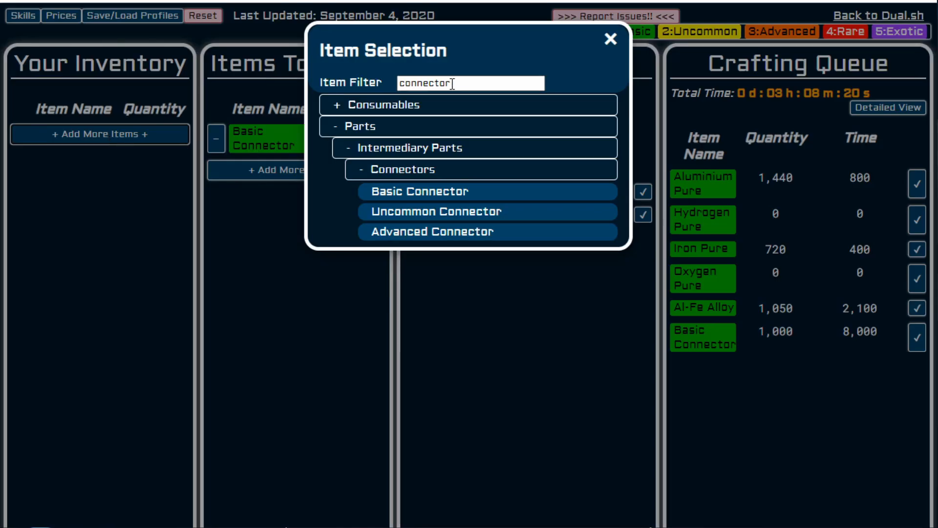
key(BackSpace)
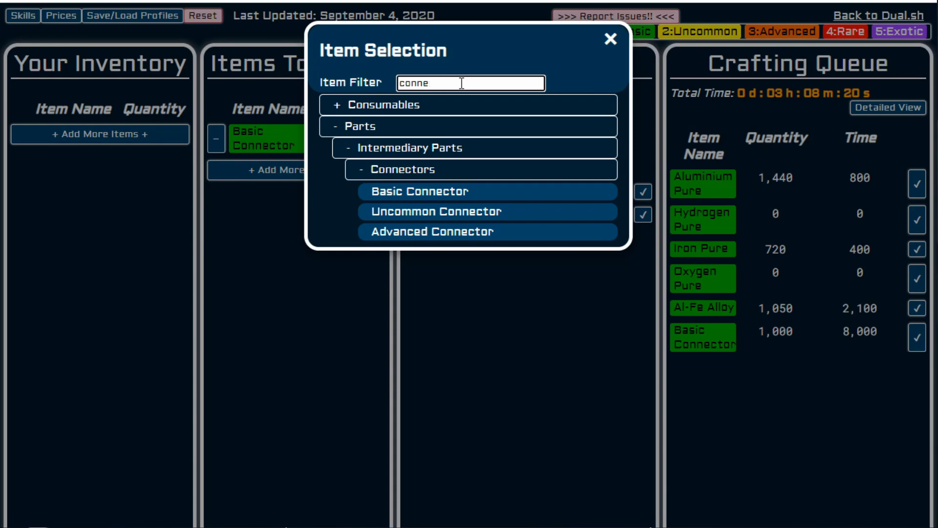
text(al-)
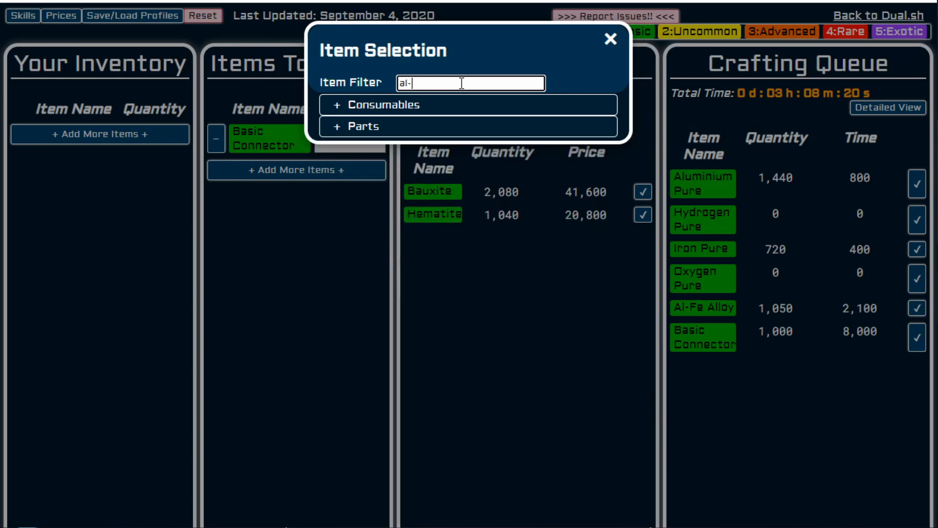
text(alloy)
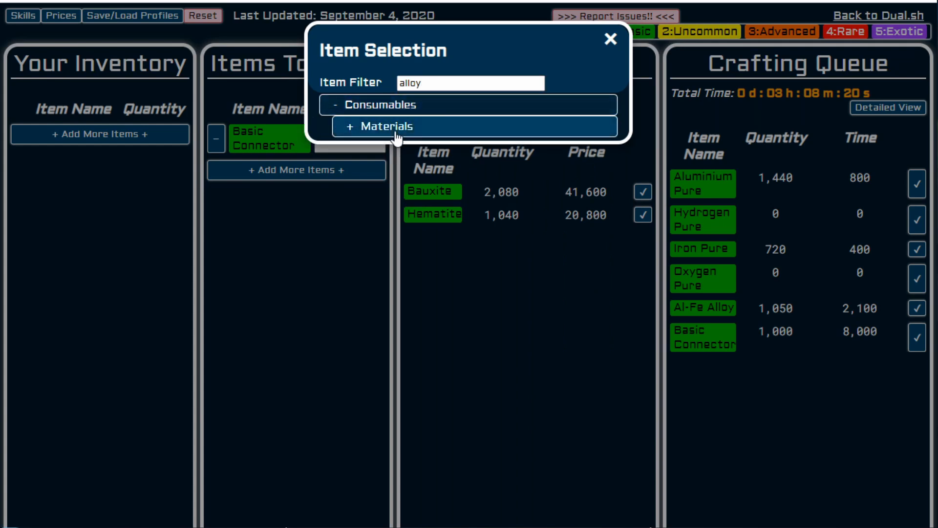
click(384, 126)
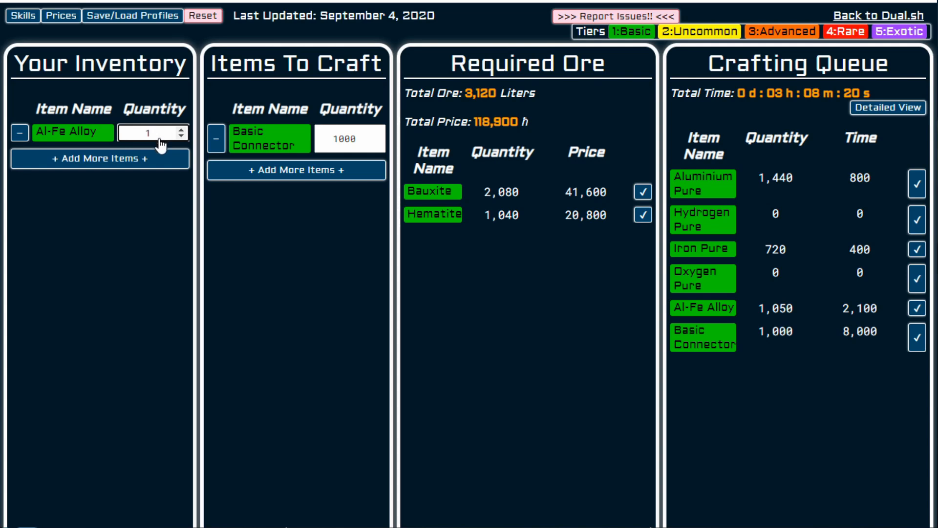
text(1850)
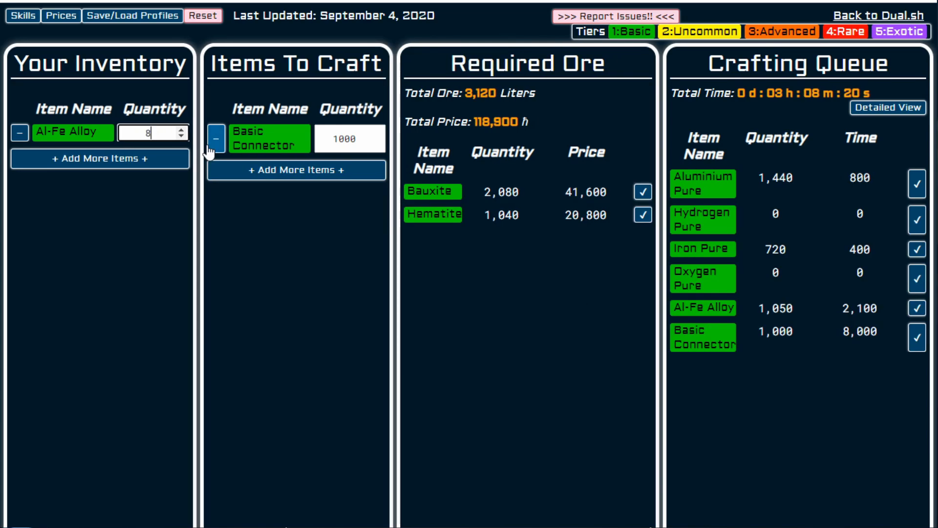
text(850)
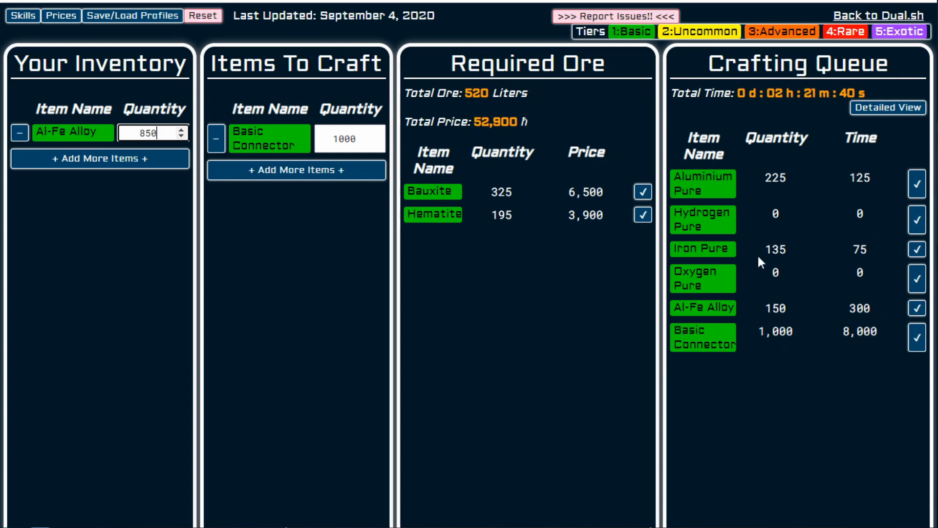
mouse_move(826, 270)
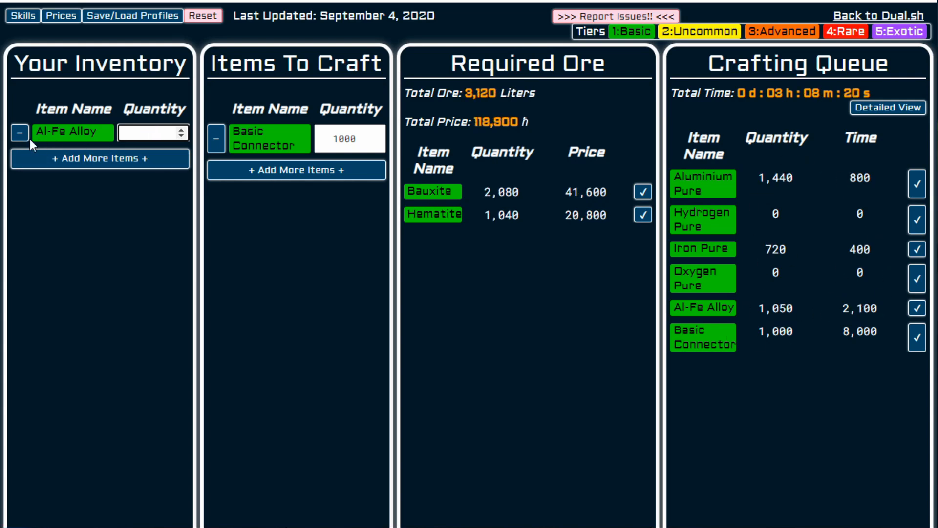
click(19, 133)
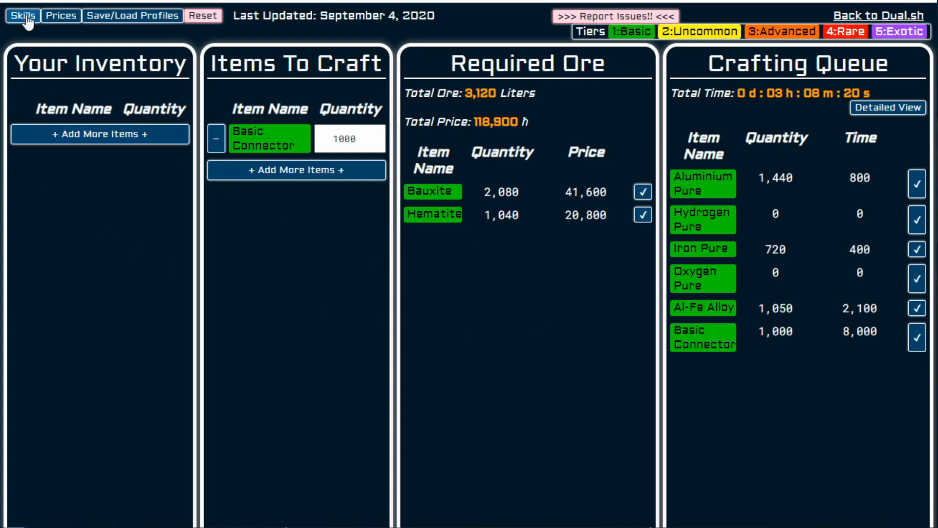
Step: Check the Basic Pure Refinery Efficiency and Carbon Ore Refining talent levels
click(22, 15)
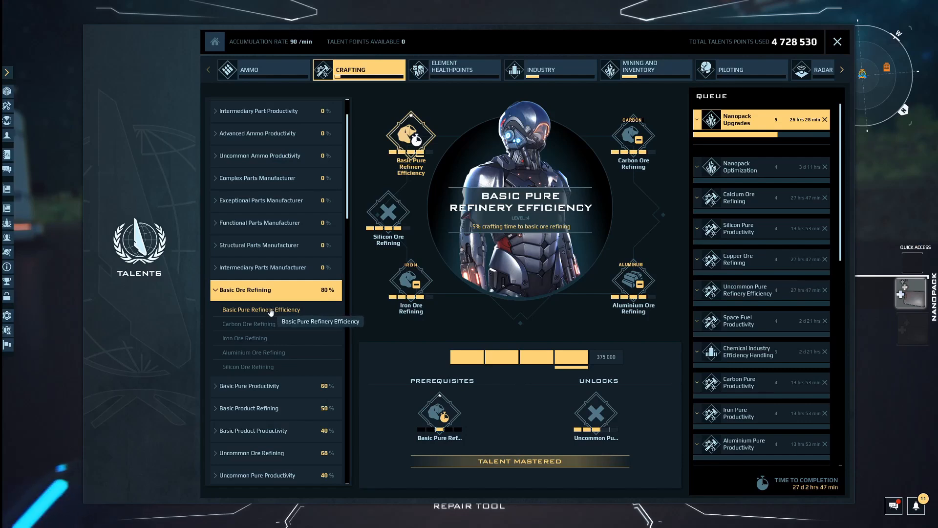
click(571, 356)
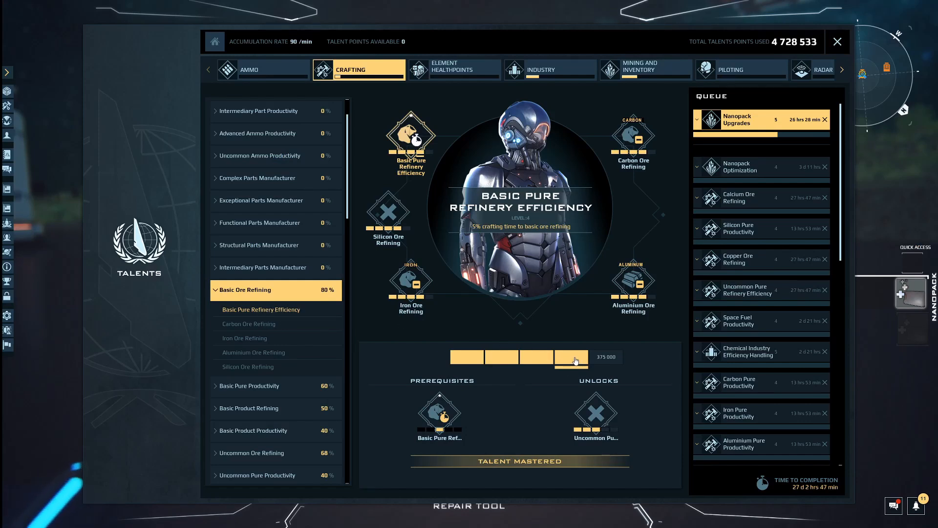
mouse_move(254, 324)
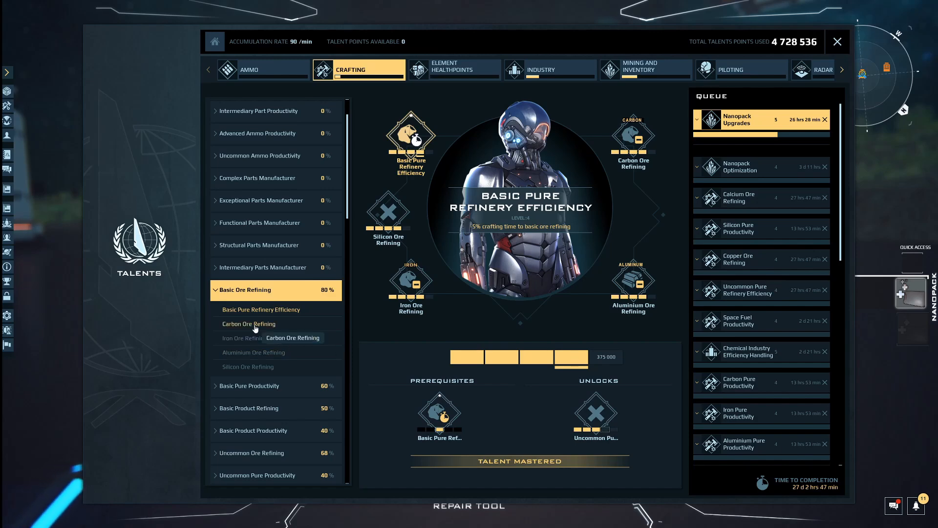
click(243, 338)
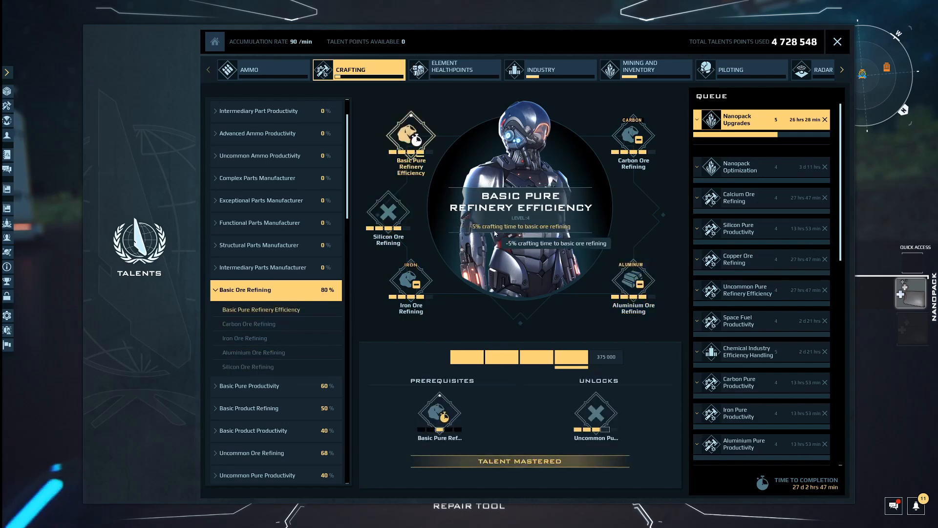
click(632, 133)
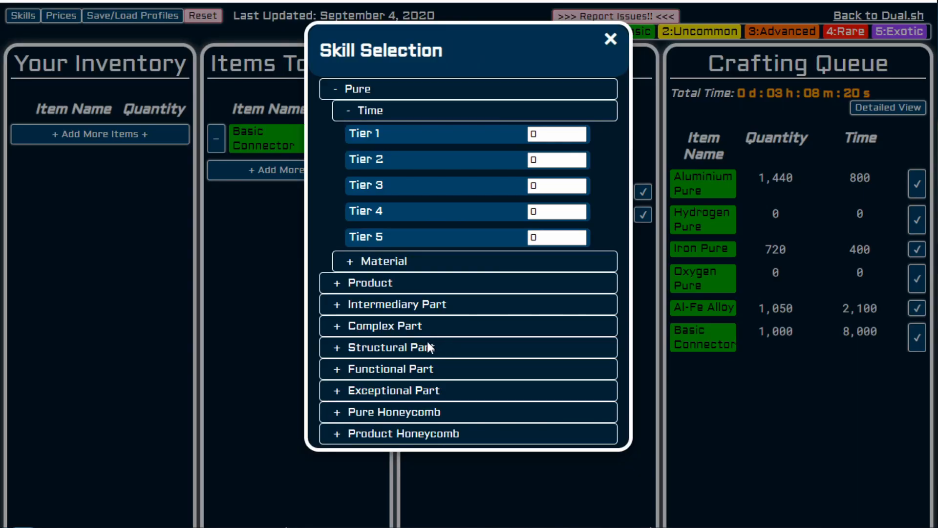
mouse_move(472, 110)
text(2)
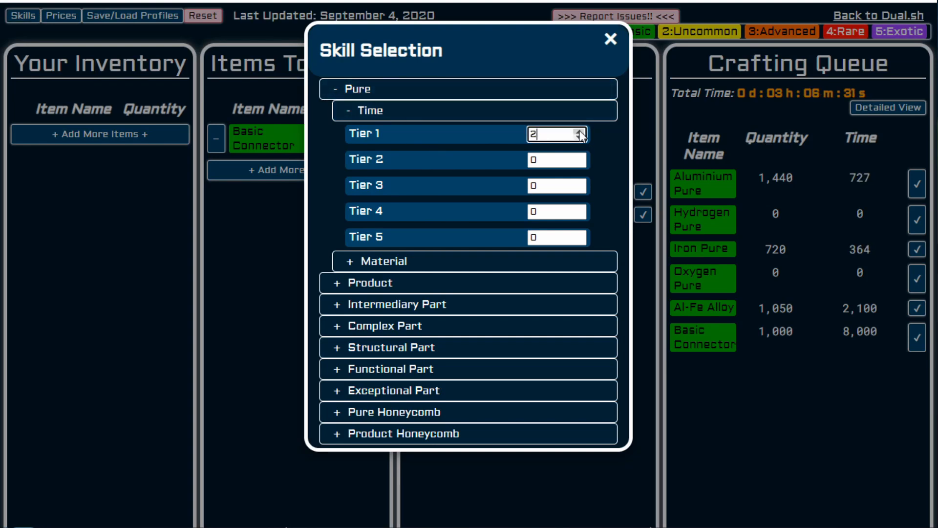
Step: Set the Pure Time Tier 1 skill to 4 and close Skill Selection
click(578, 131)
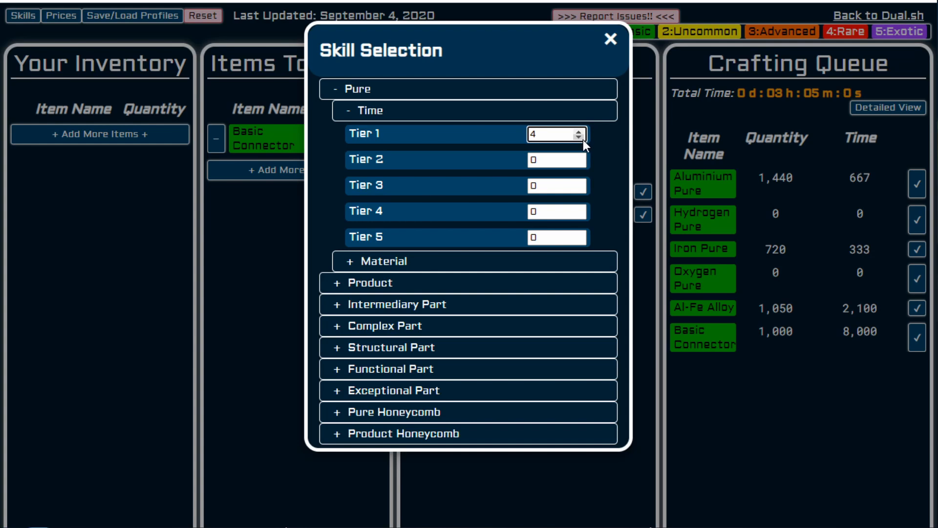
click(581, 138)
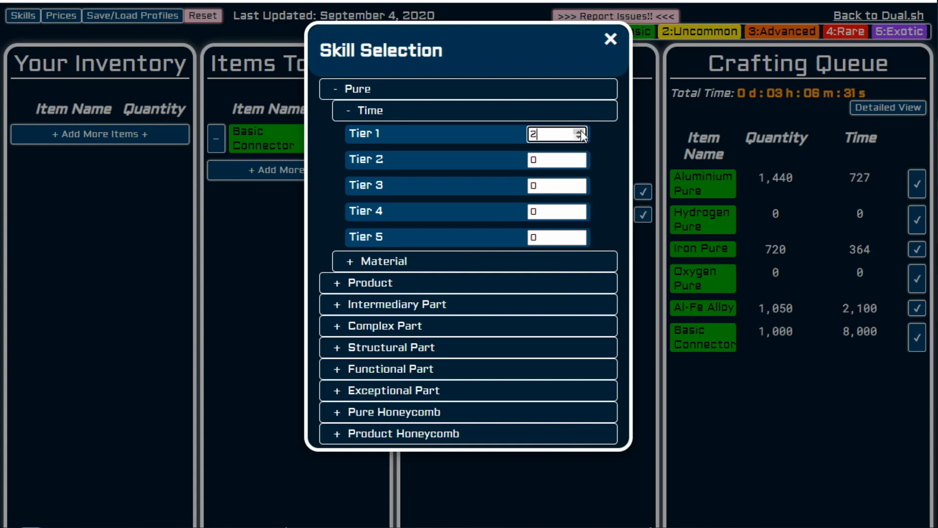
click(582, 130)
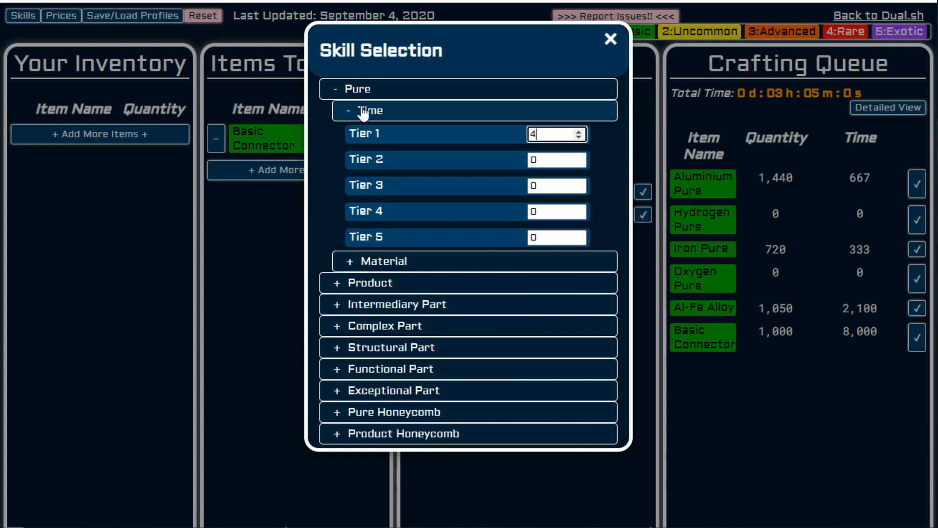
mouse_move(142, 399)
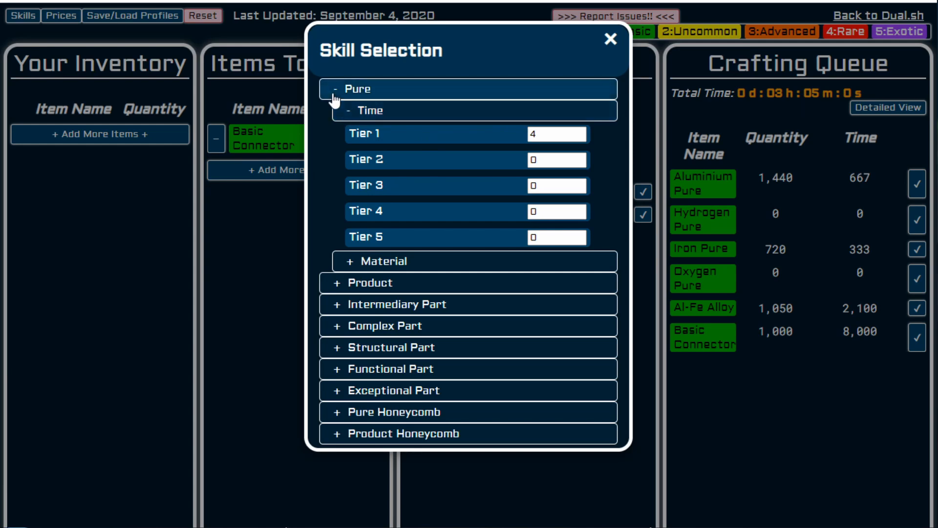
mouse_move(90, 16)
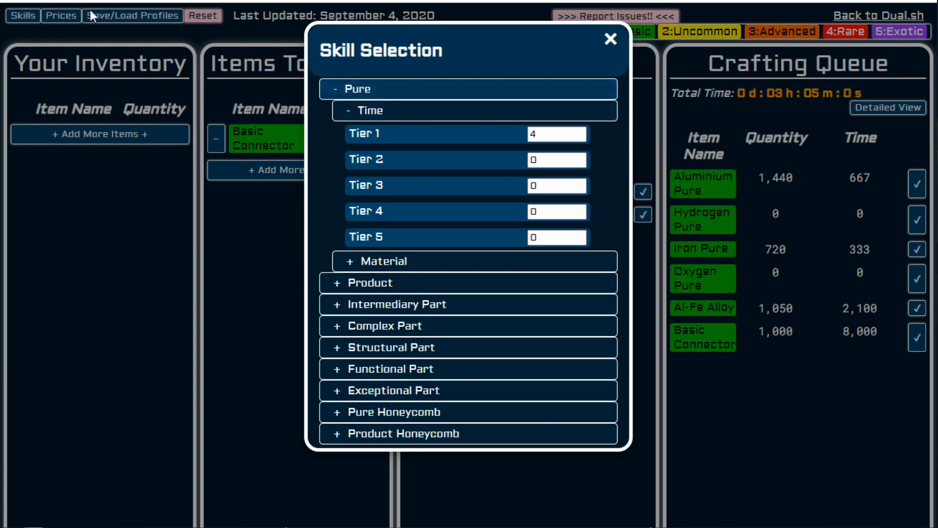
click(608, 46)
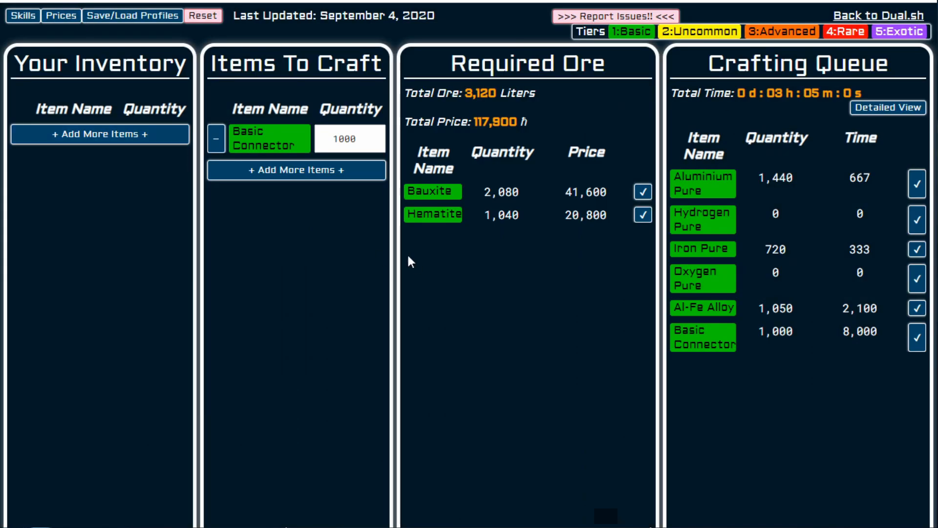
Step: Raise the Aluminium Pure material skill to 4
click(23, 15)
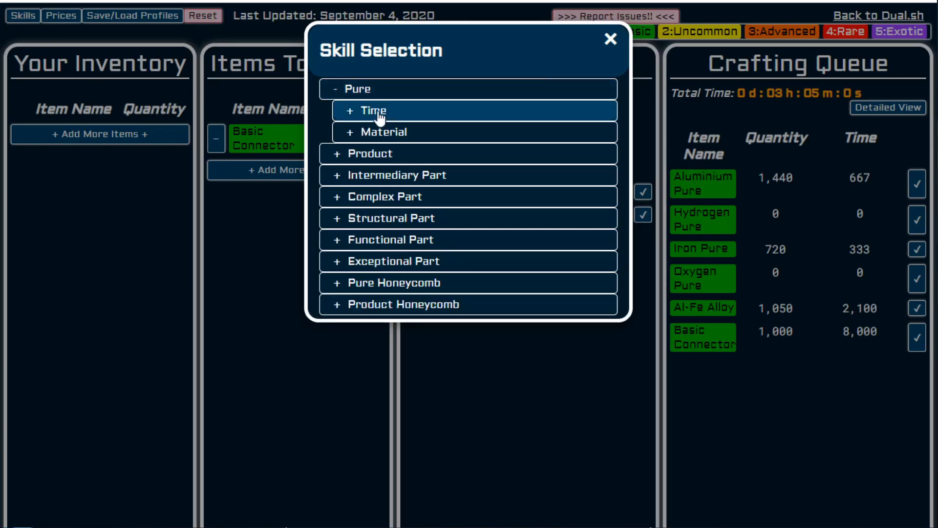
click(371, 111)
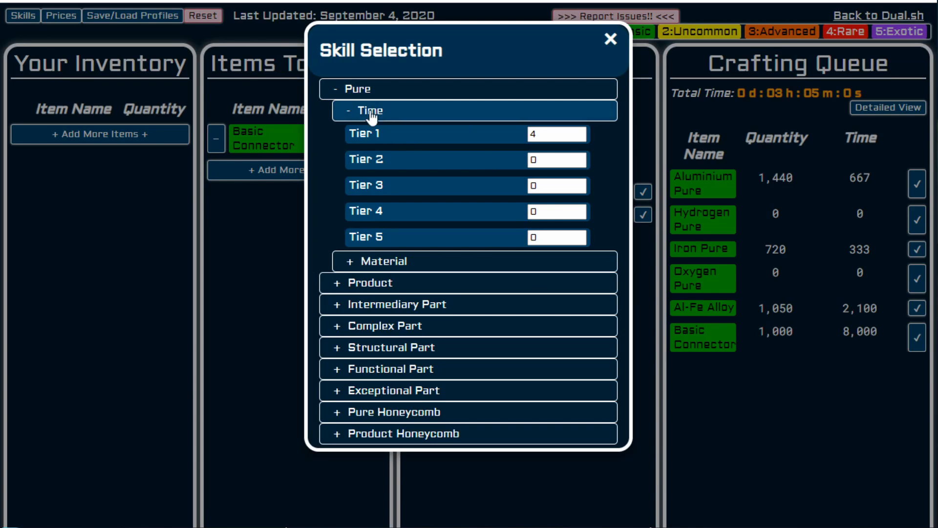
click(371, 110)
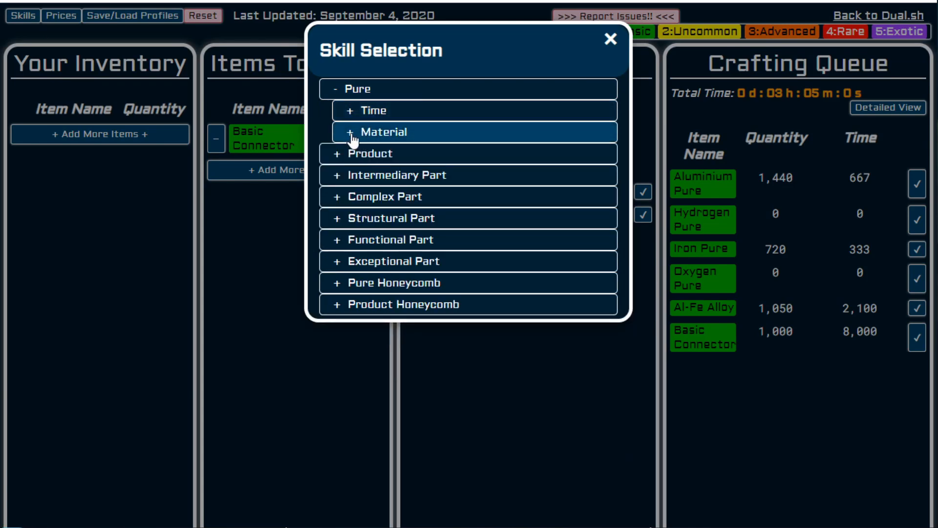
click(387, 132)
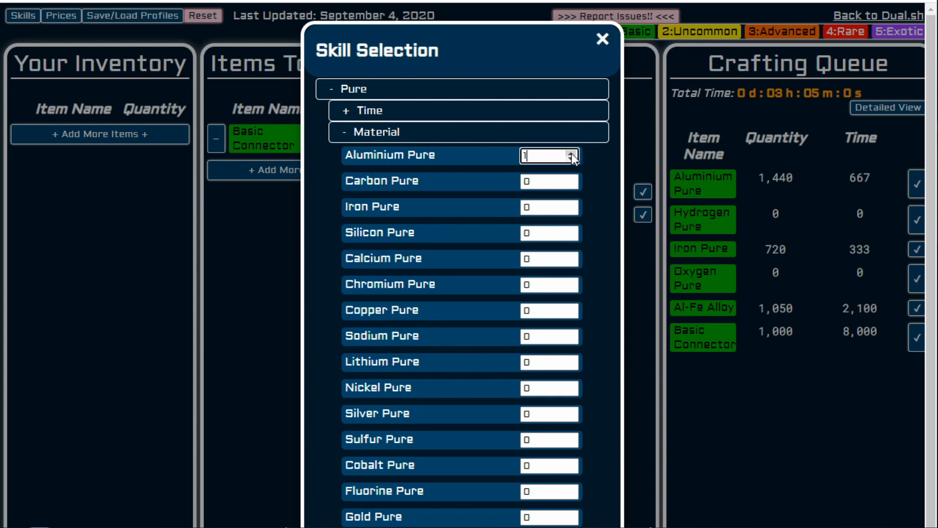
click(569, 153)
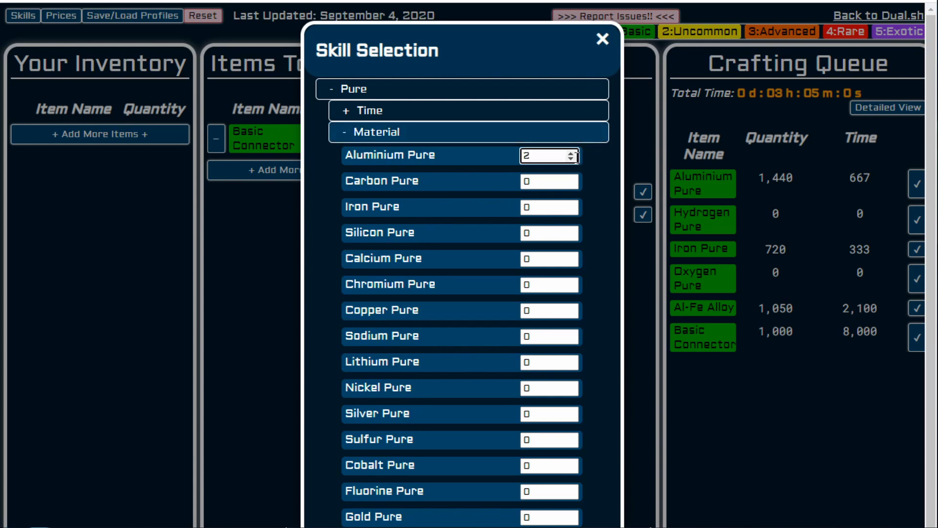
click(602, 40)
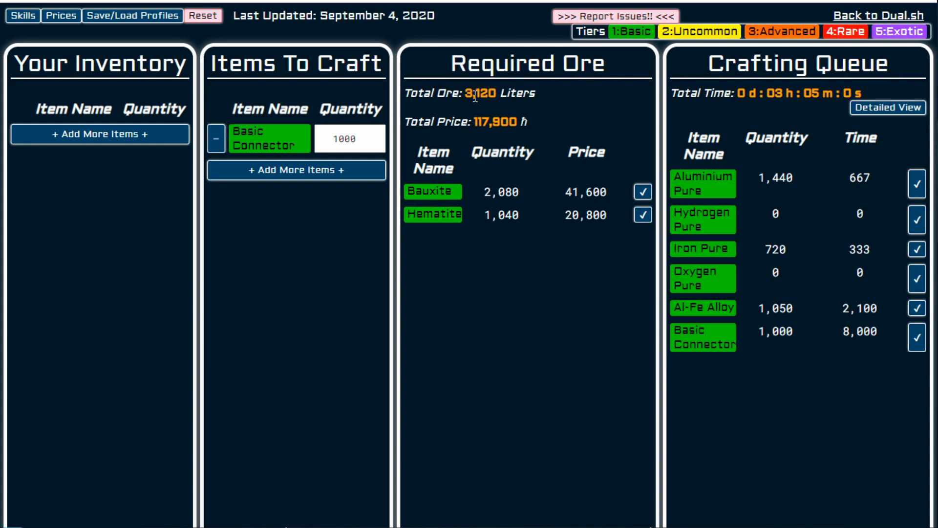
mouse_move(551, 202)
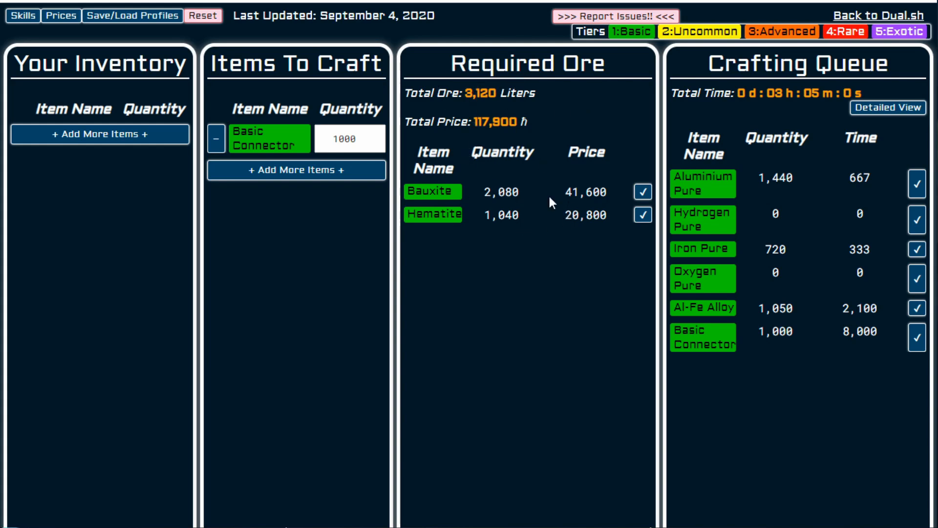
Step: Raise the Iron Pure material skill to 4, updating the ore totals
click(23, 16)
text(4)
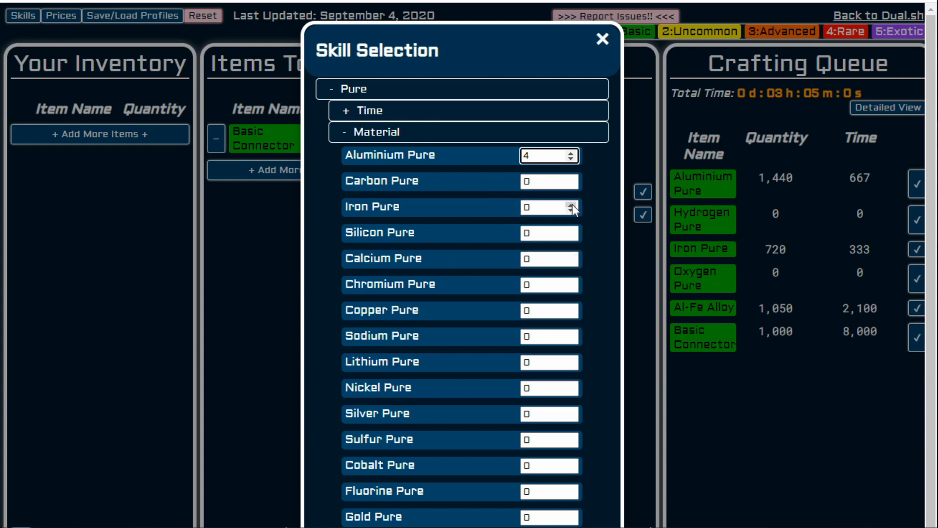
click(571, 203)
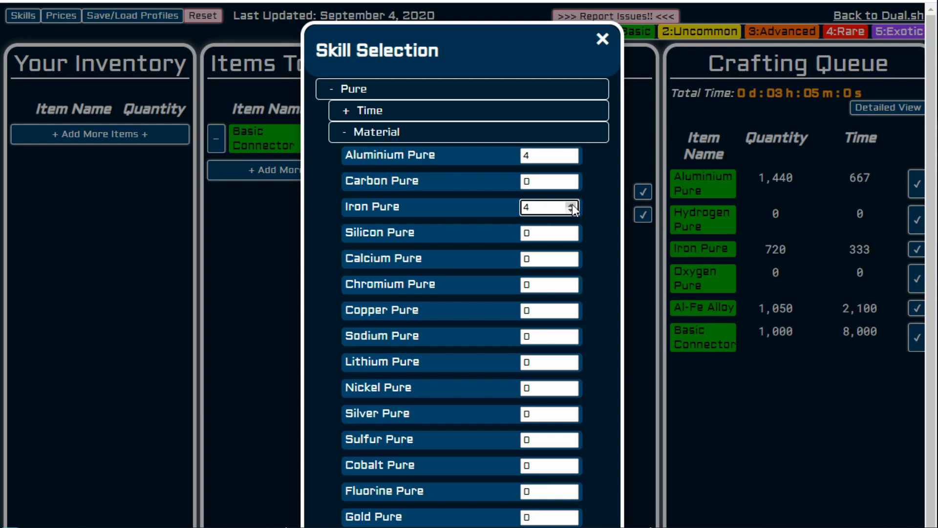
click(603, 40)
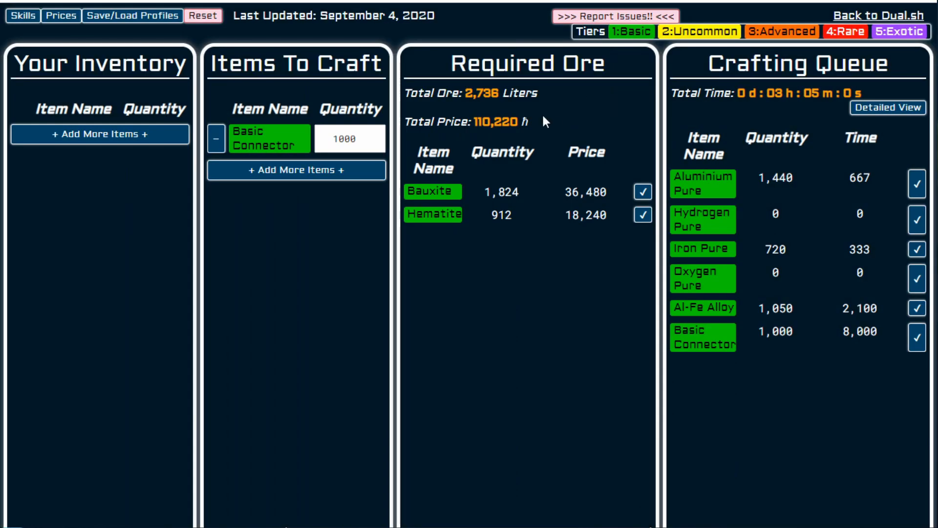
mouse_move(476, 214)
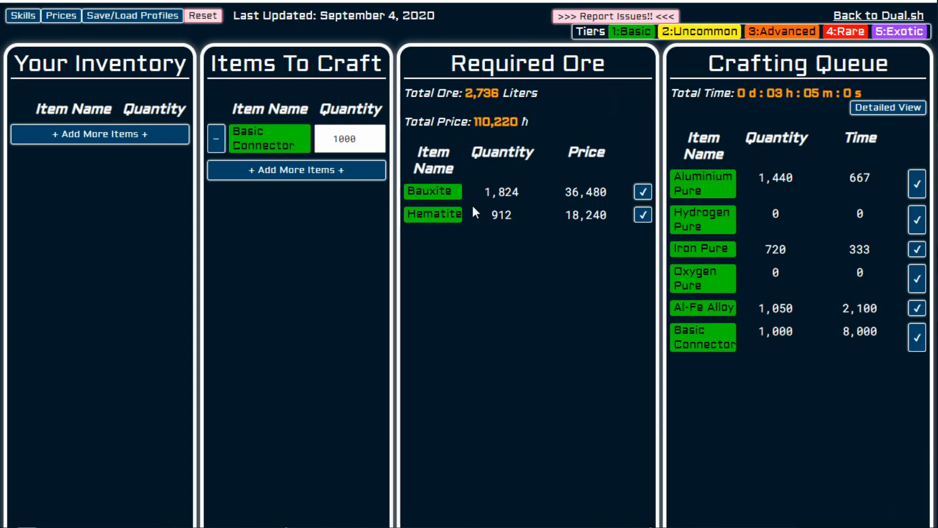
mouse_move(522, 188)
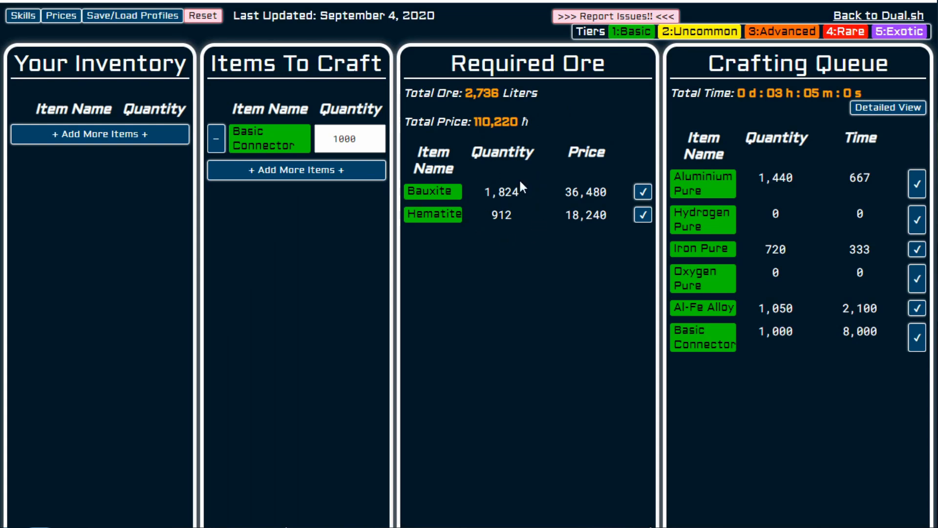
mouse_move(539, 207)
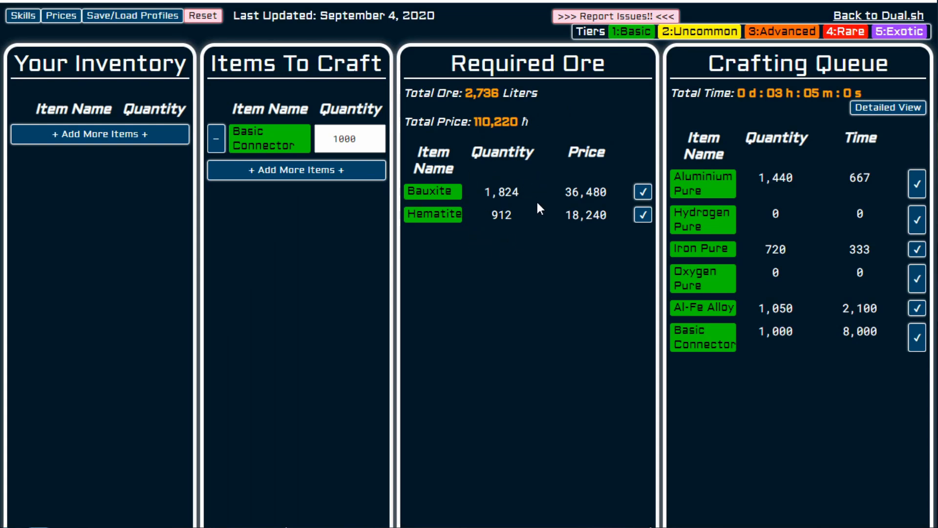
mouse_move(514, 254)
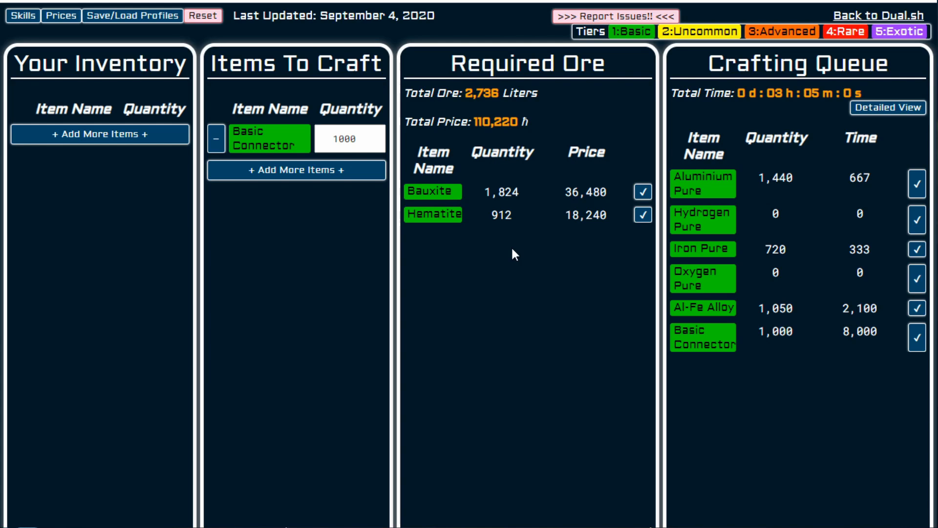
mouse_move(400, 228)
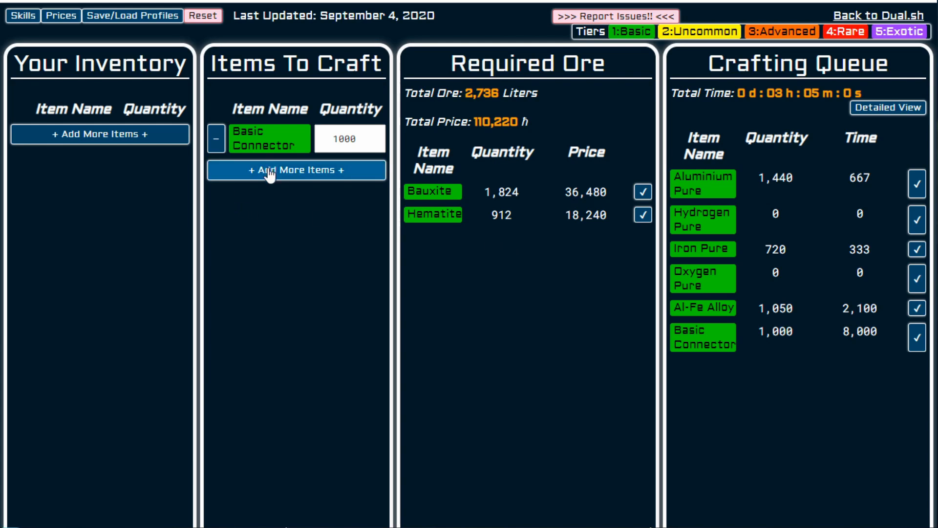
Step: Open the item picker and collapse the Consumables category
click(295, 170)
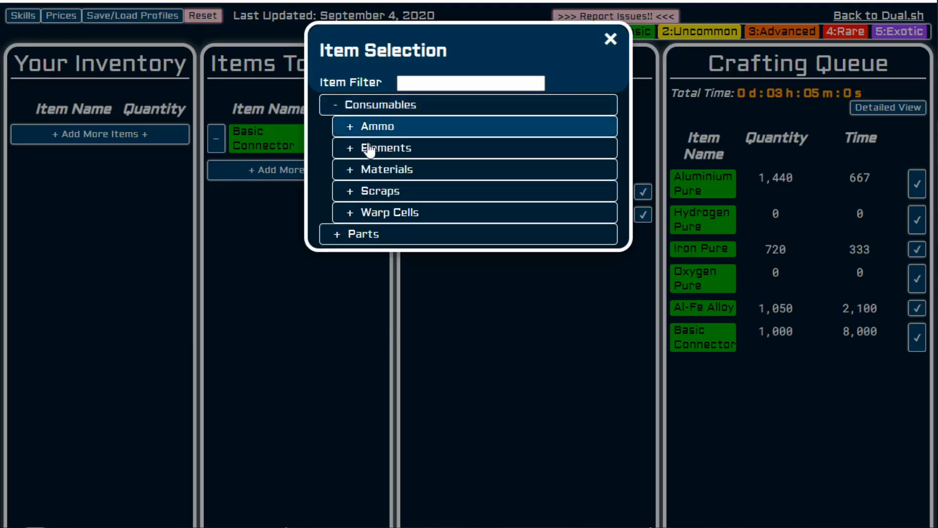
mouse_move(383, 199)
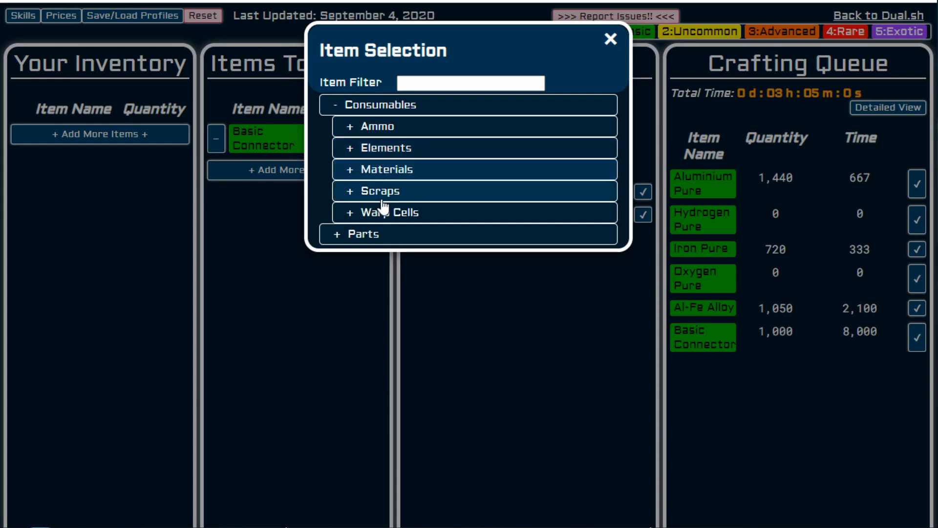
click(377, 105)
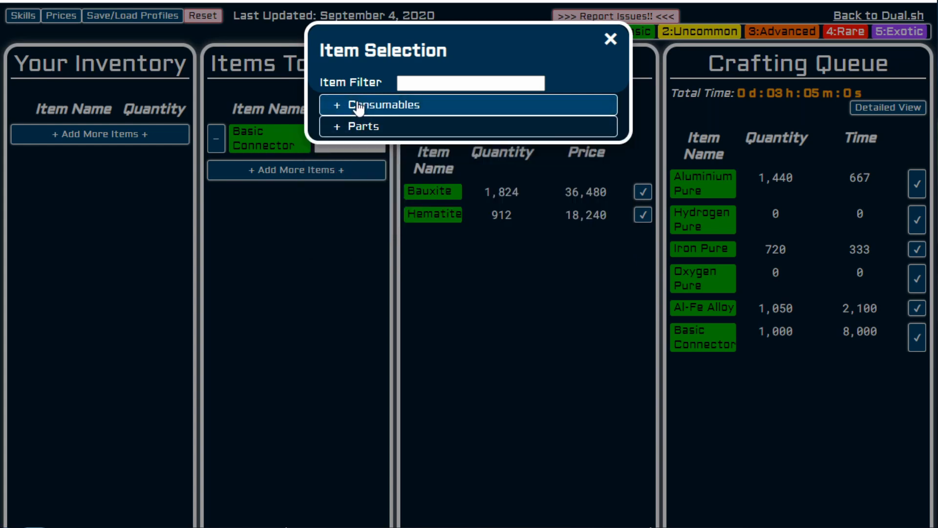
click(362, 126)
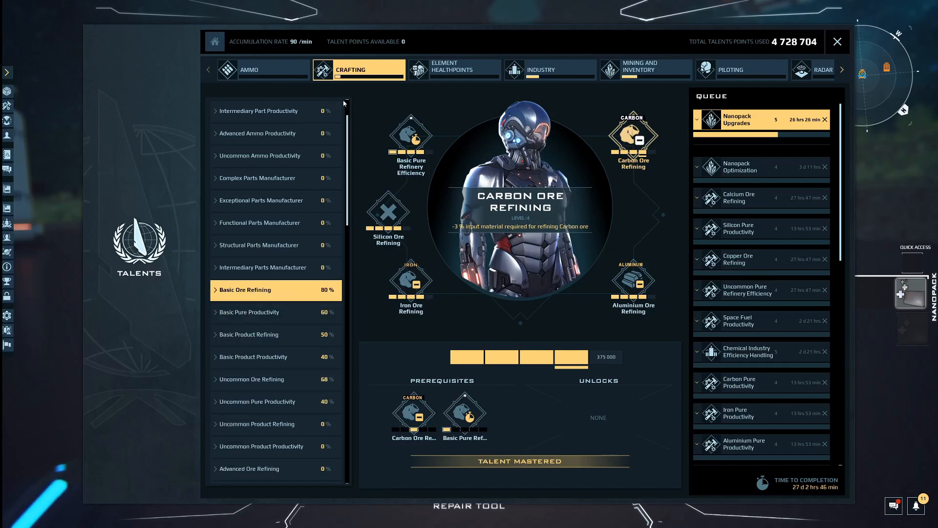
Step: Compare the Basic and Advanced Intermediary Part Efficiency talents under Intermediary Parts Manufacturer
click(263, 268)
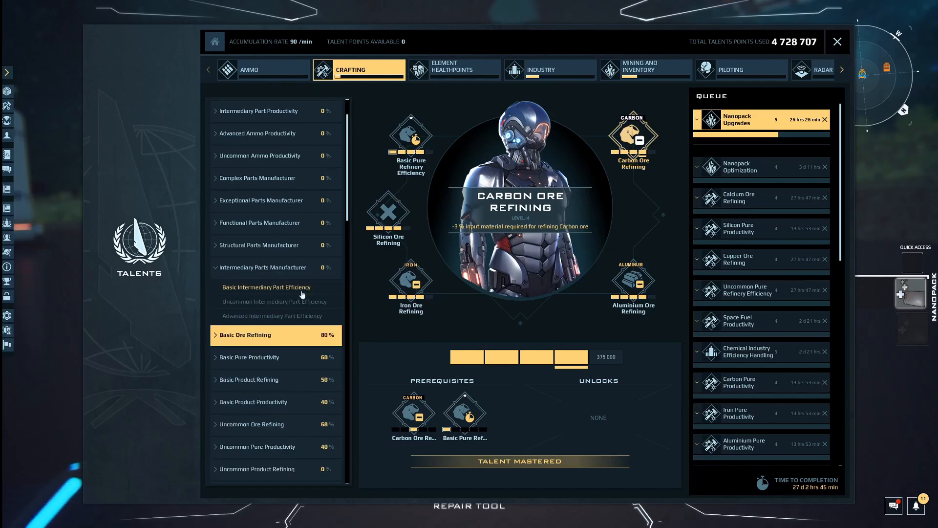
click(266, 287)
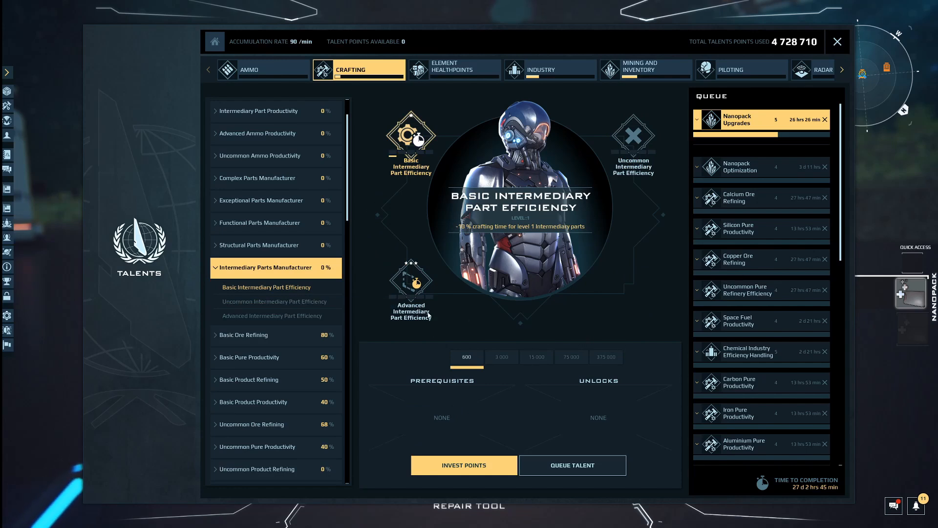
click(272, 316)
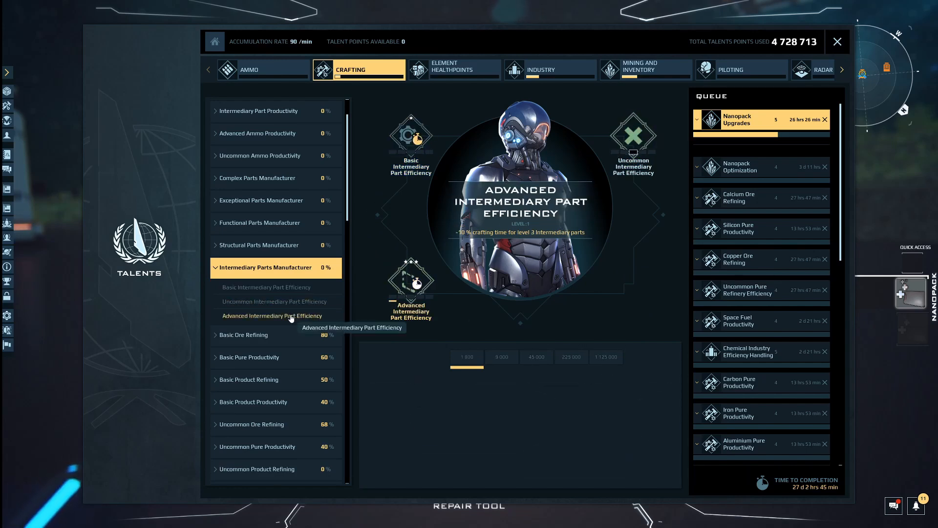
click(410, 136)
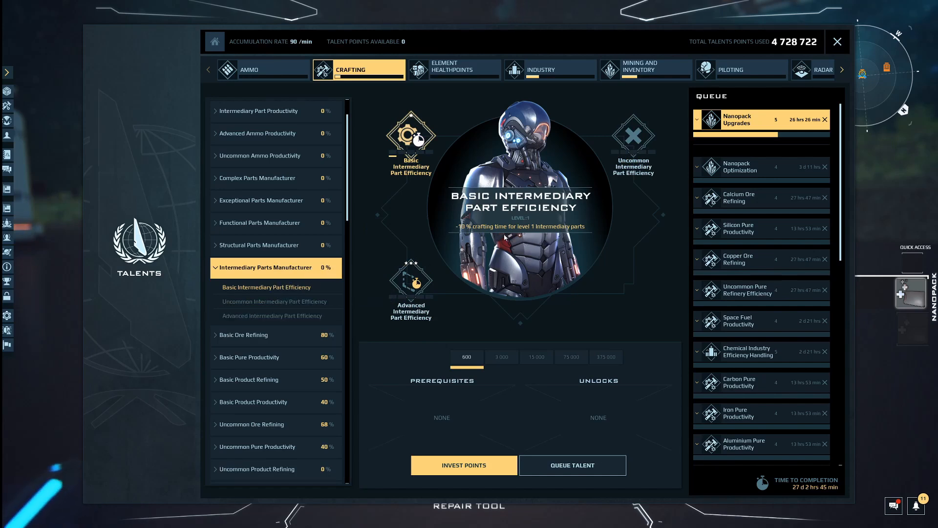
click(463, 464)
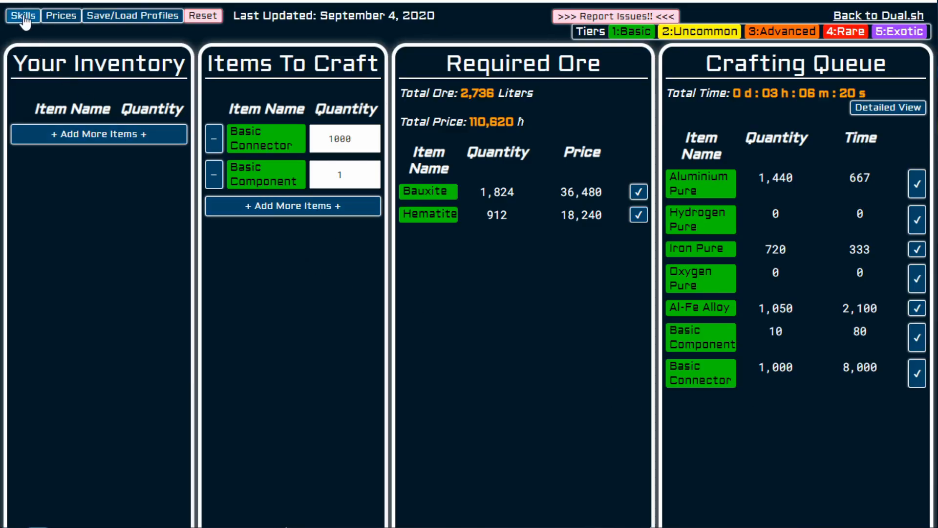
click(23, 16)
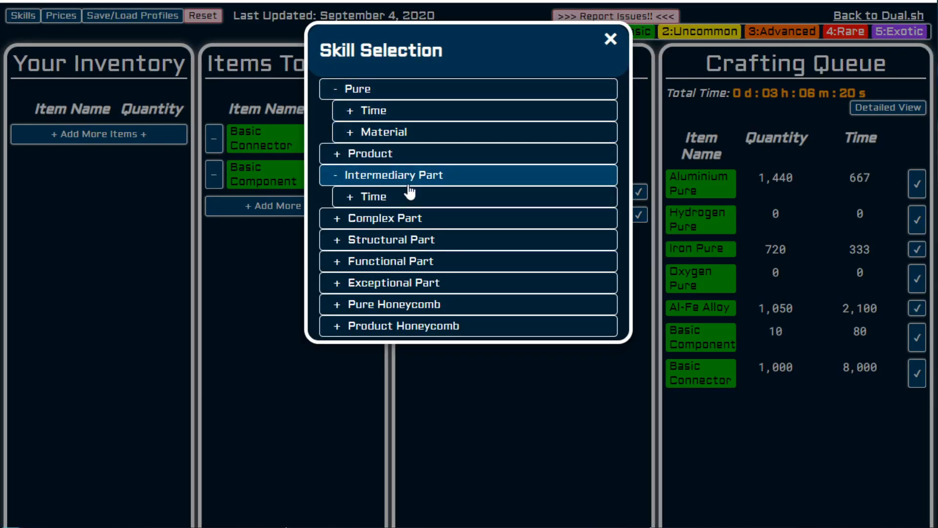
click(371, 197)
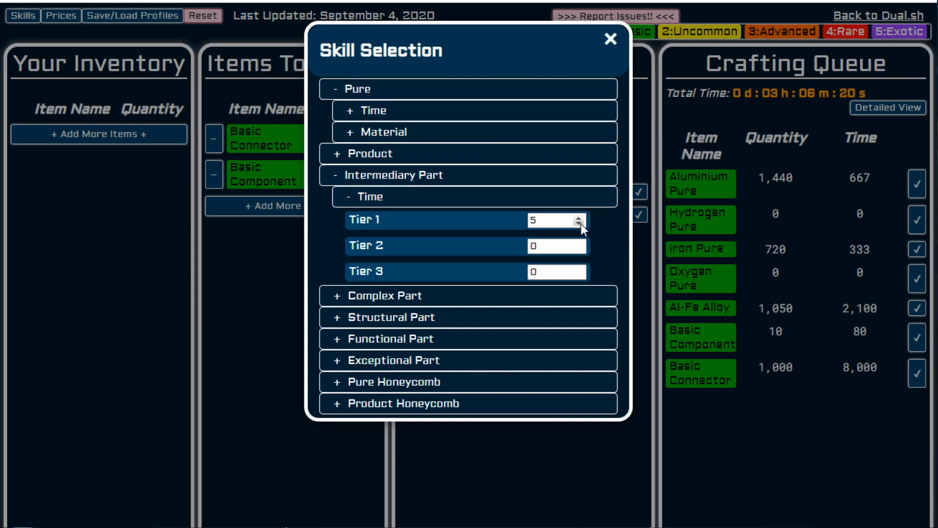
click(575, 226)
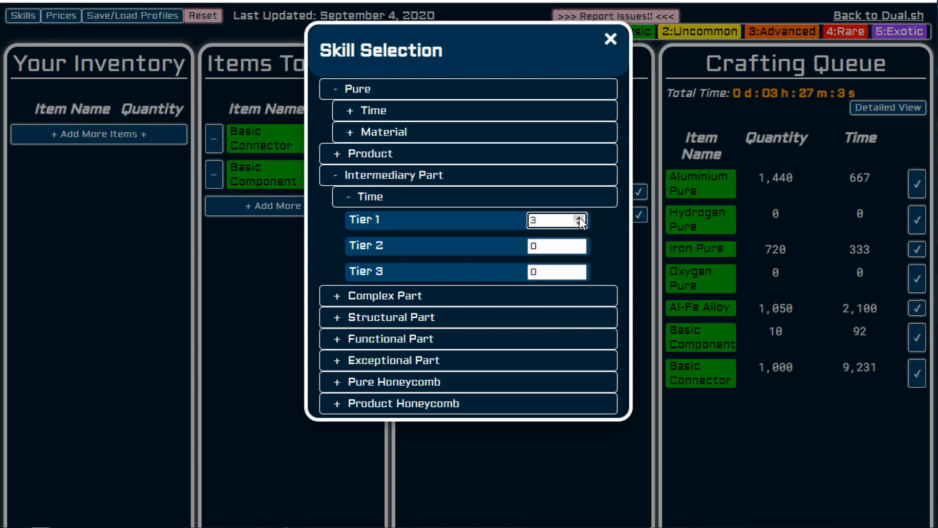
click(604, 35)
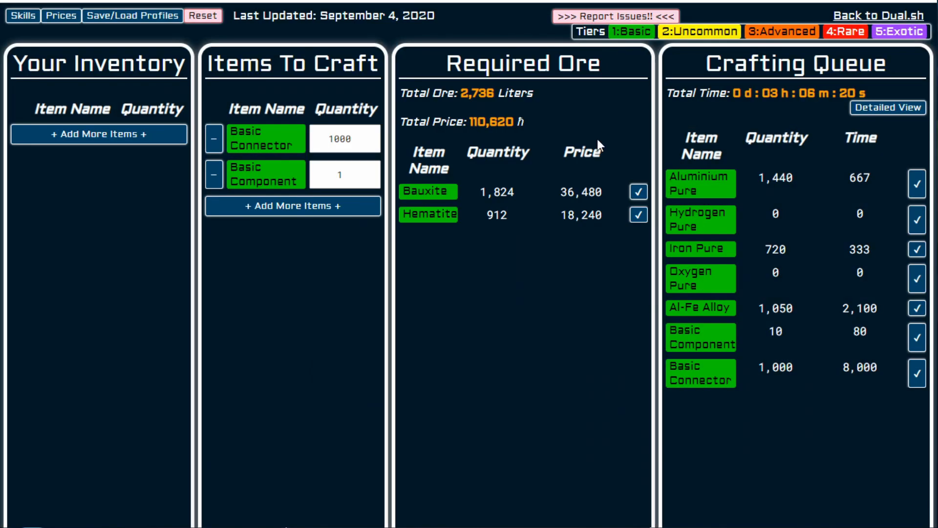
mouse_move(584, 222)
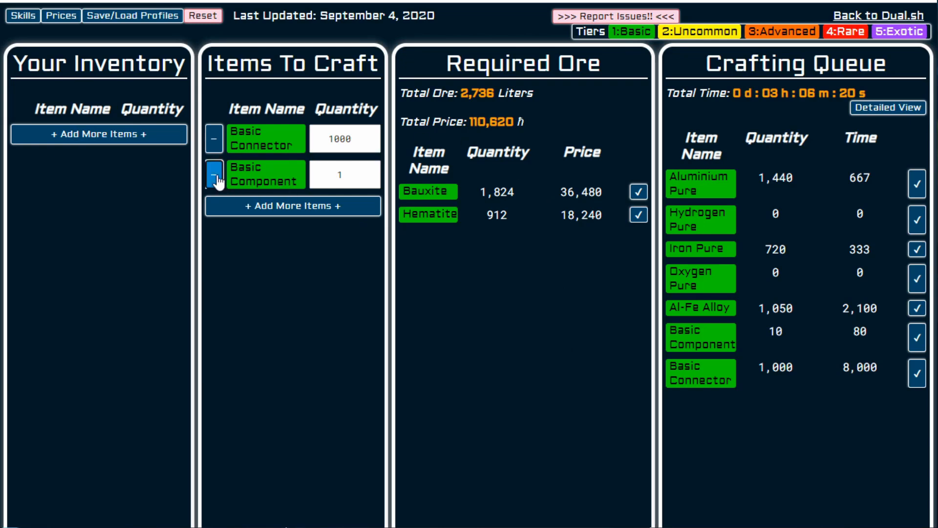
Step: Remove the Basic Component and filter the item list for 'territory'
click(221, 183)
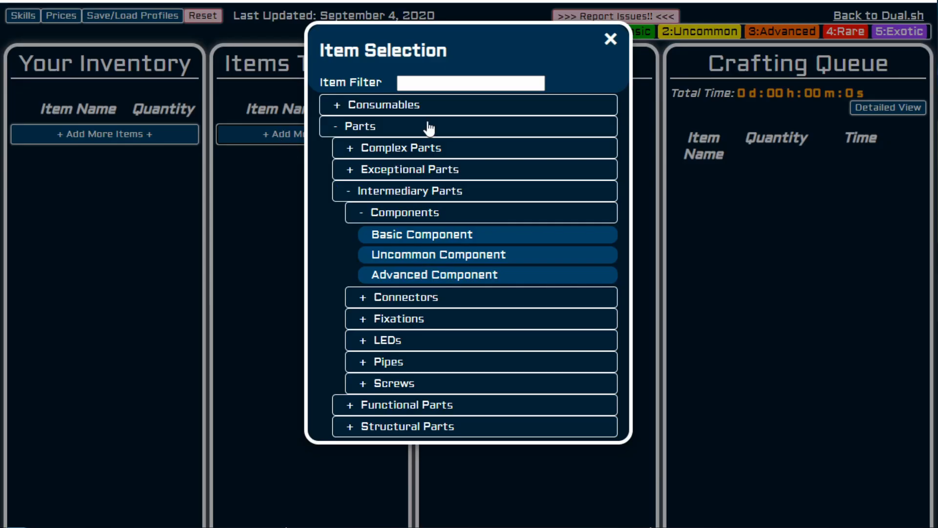
text(te)
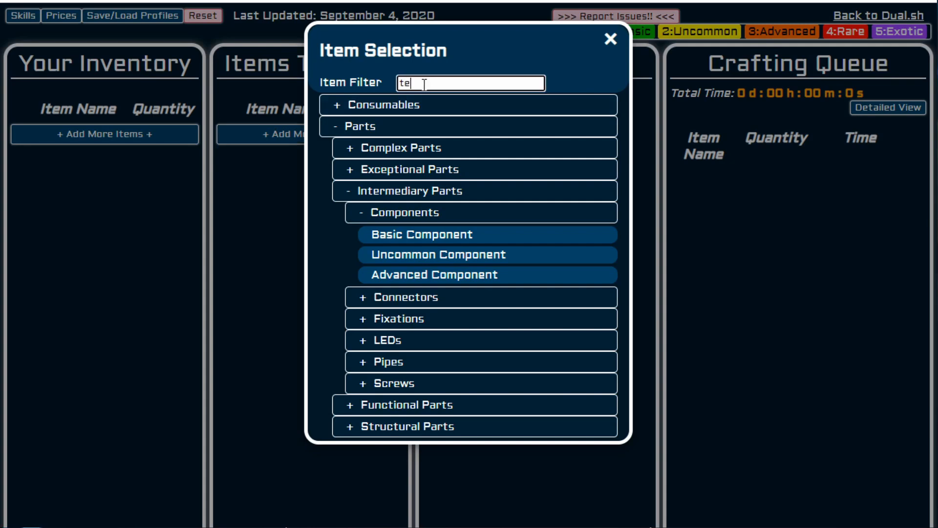
text(rritory)
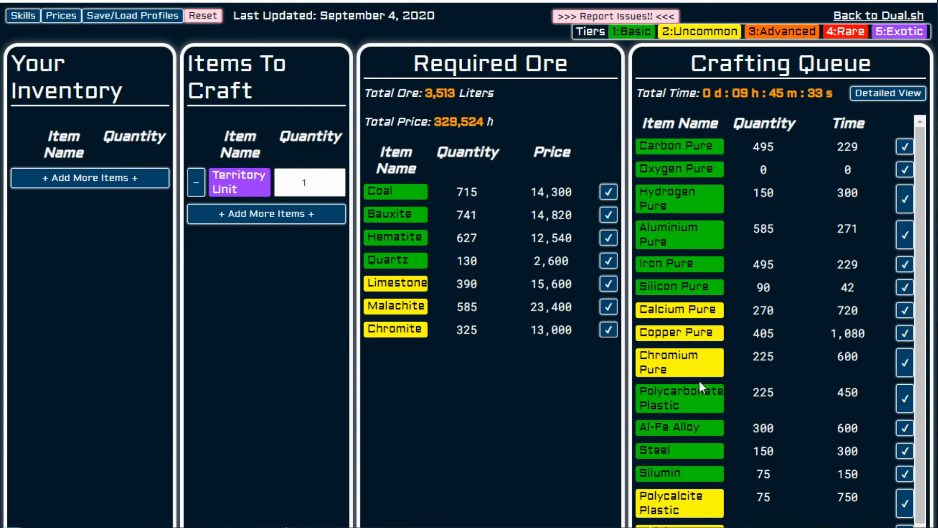
Step: Scroll through the Territory Unit's crafting queue
scroll(down, 3)
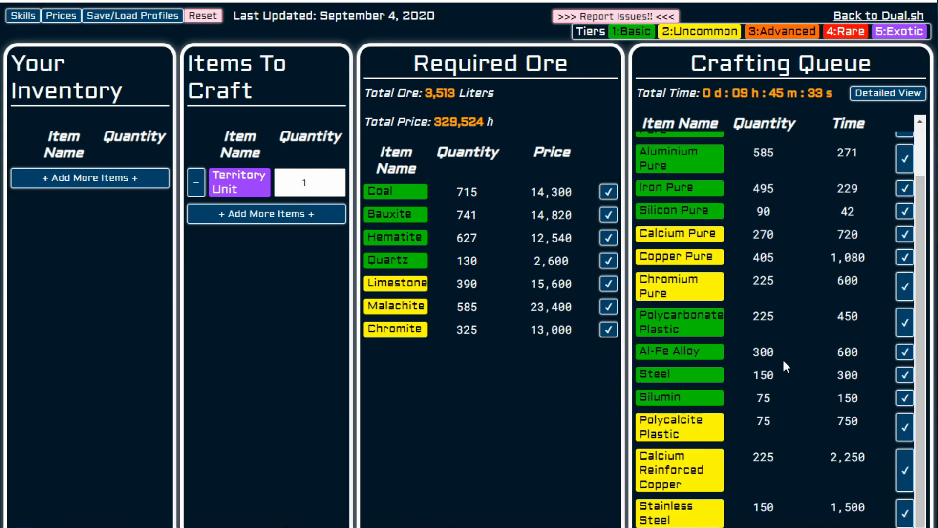
scroll(up, 3)
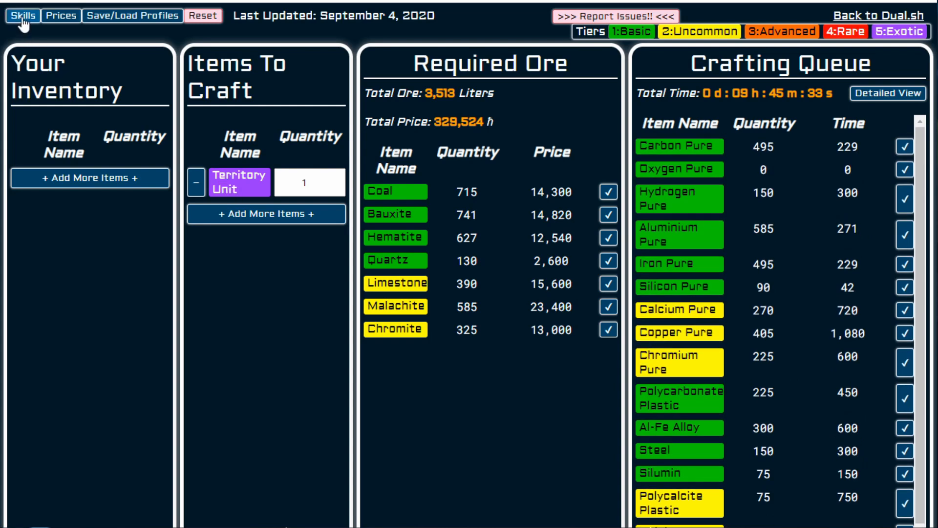
Step: Open the skill settings and review the Pure time skill tiers
click(22, 15)
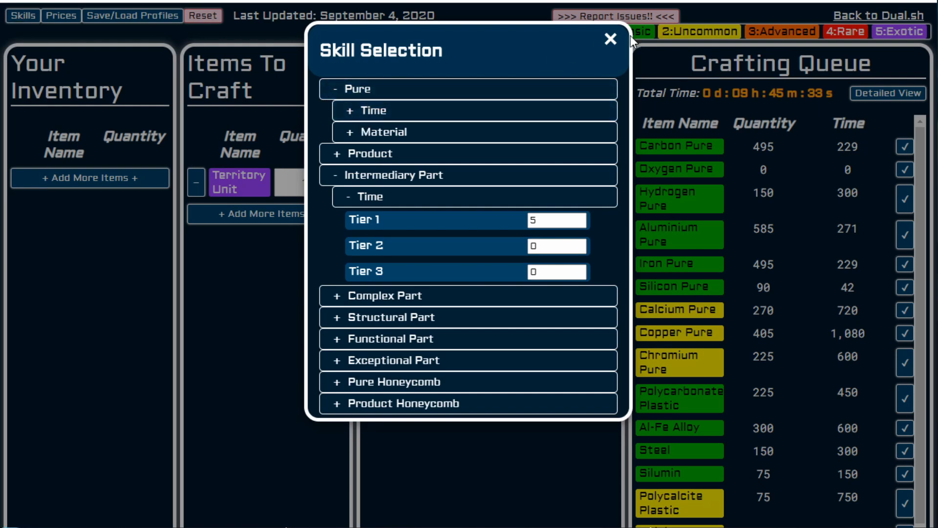
click(610, 39)
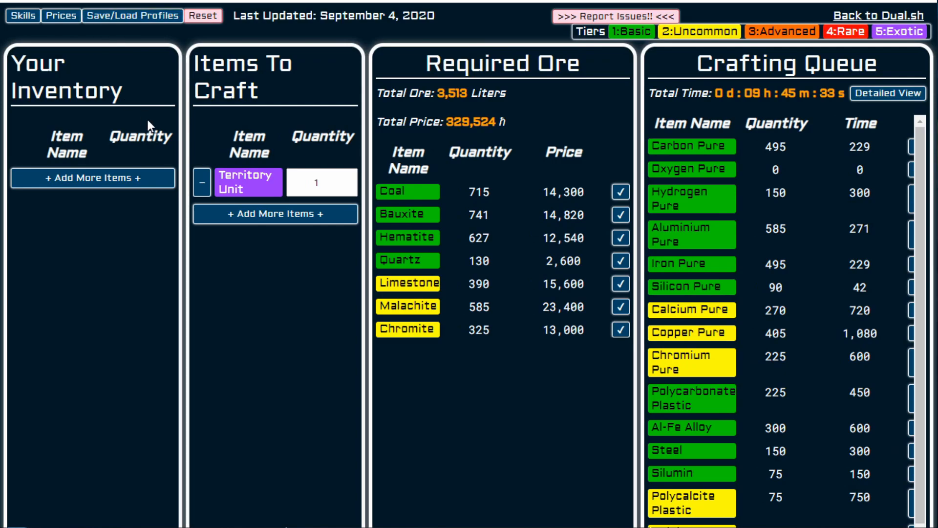
click(22, 16)
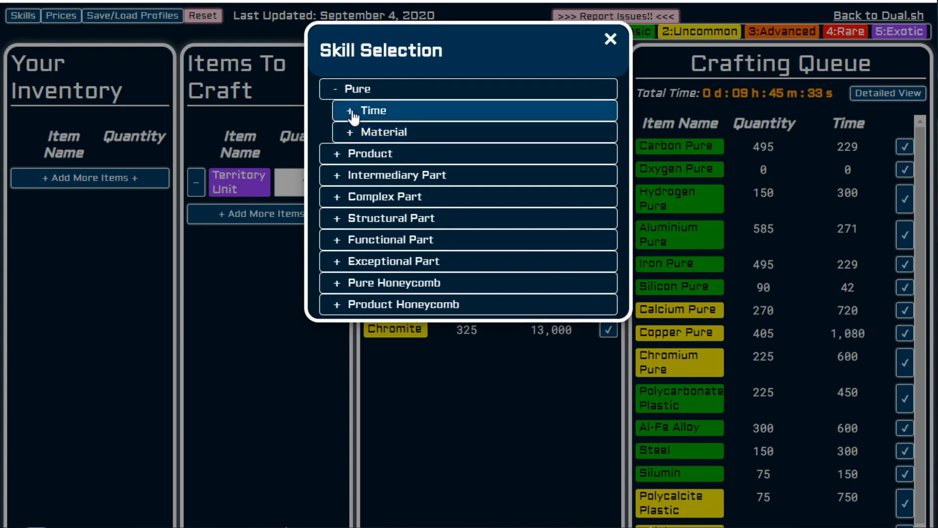
click(376, 110)
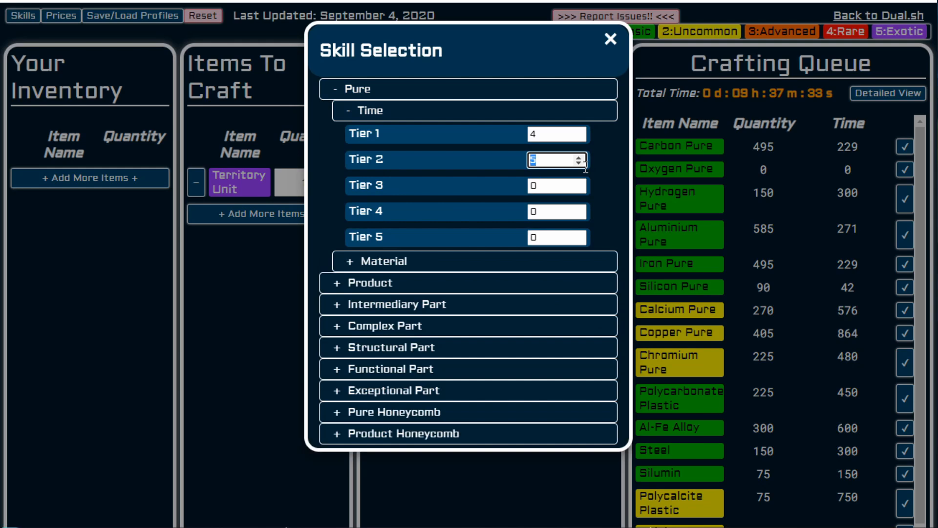
click(370, 110)
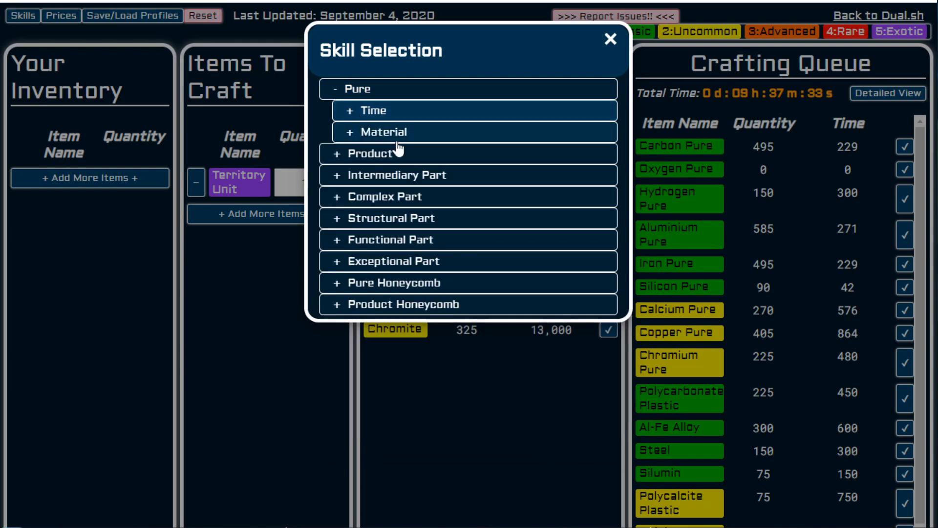
Step: Set the Calcium, Chromium and Copper Pure material skills to 5 and apply them
click(381, 131)
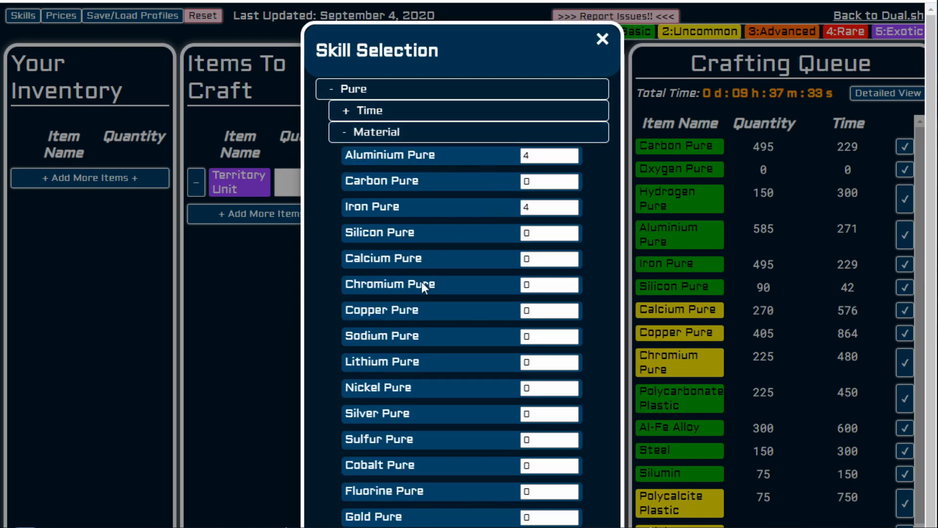
mouse_move(571, 339)
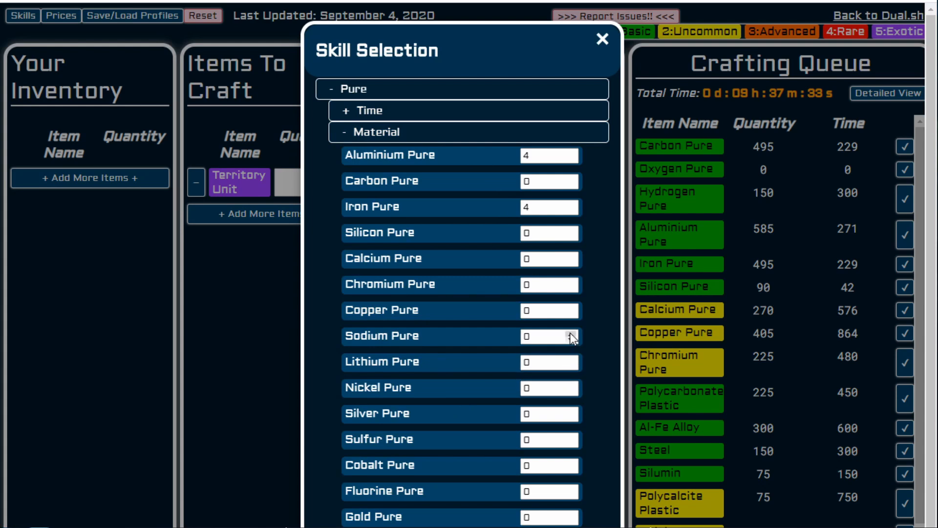
mouse_move(572, 311)
text(5)
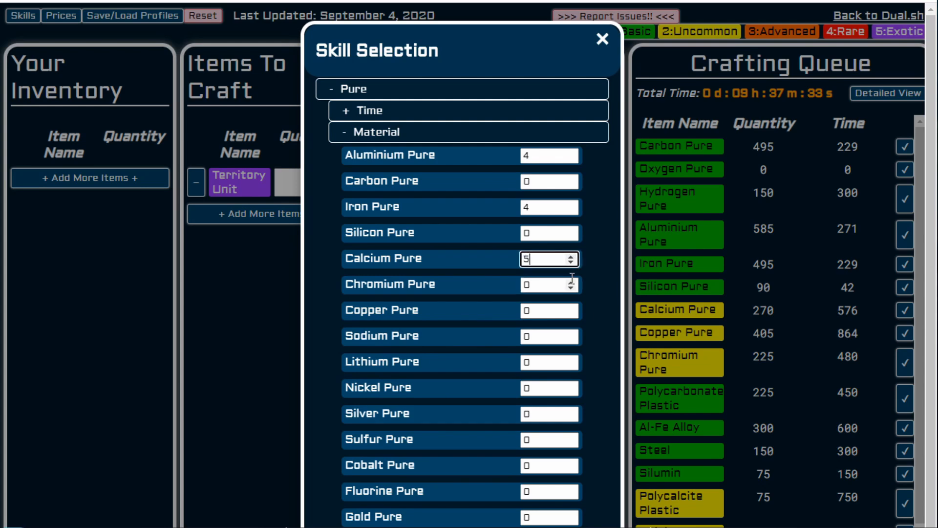
click(571, 283)
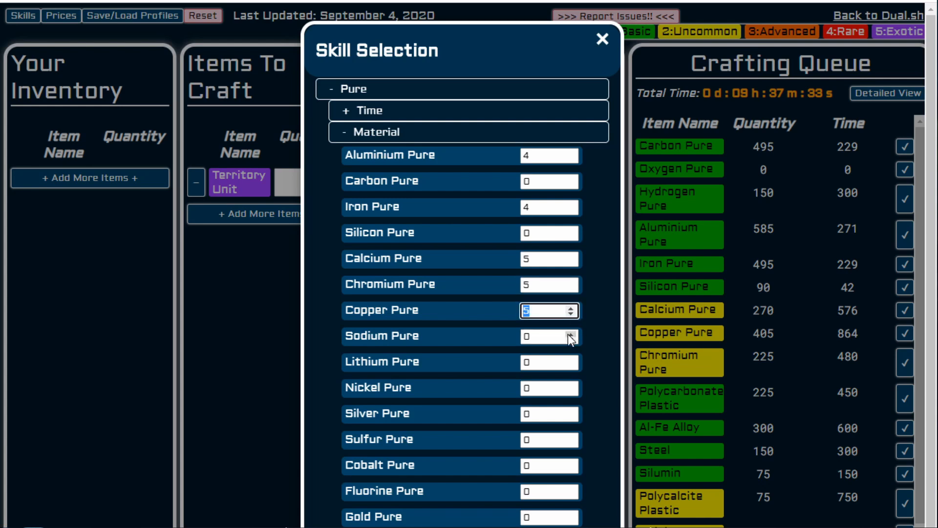
click(571, 336)
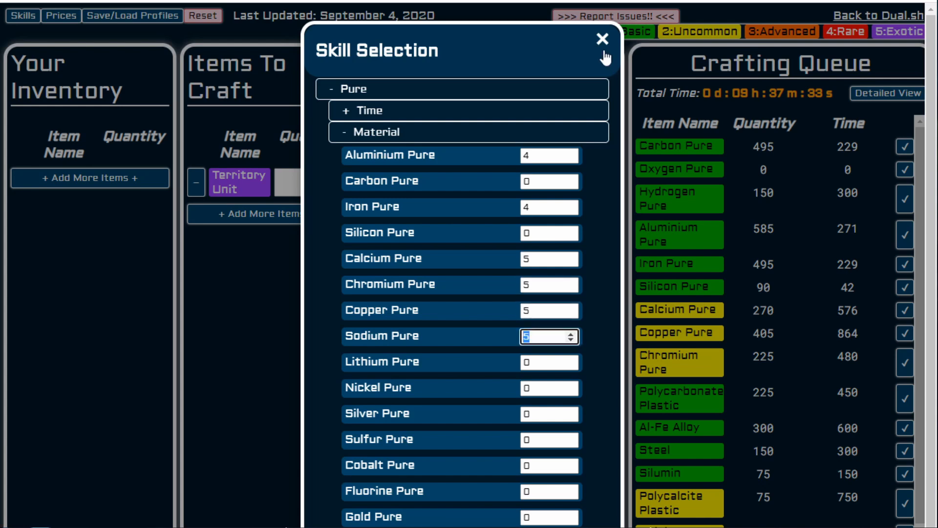
click(600, 39)
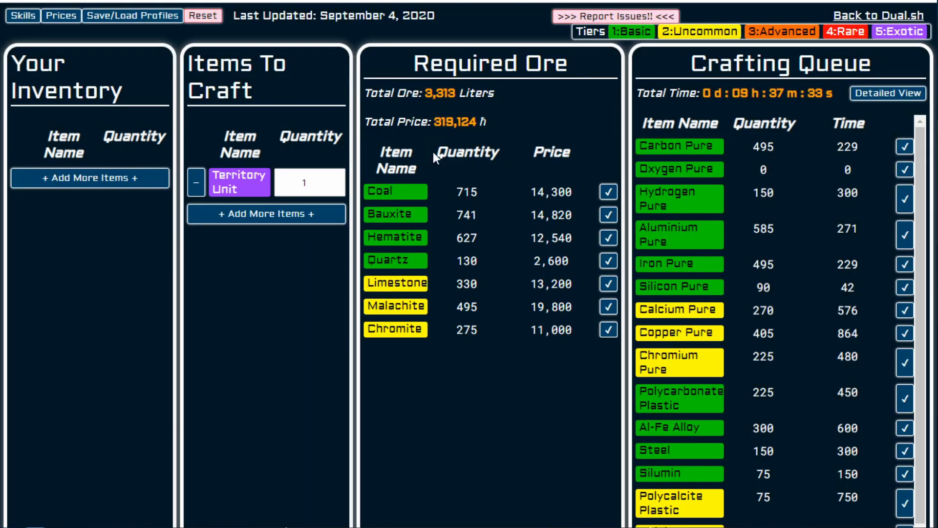
mouse_move(437, 120)
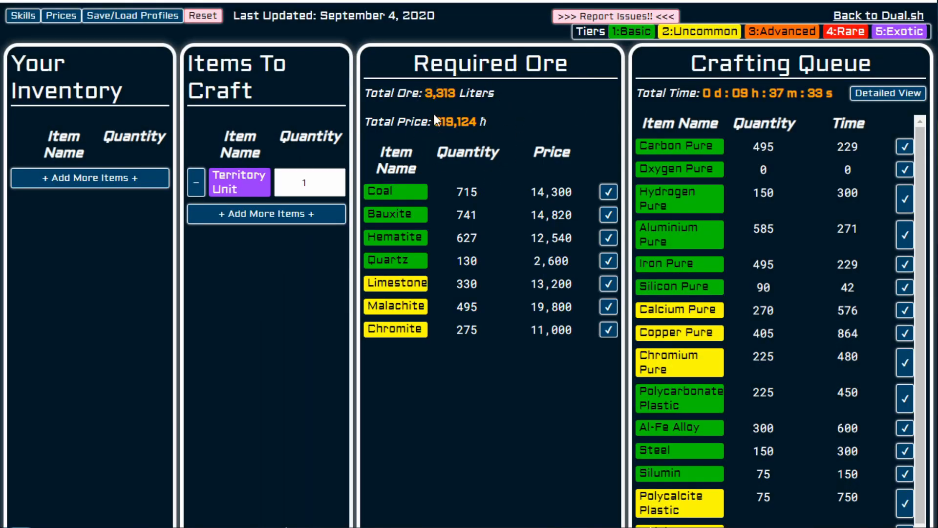
mouse_move(538, 344)
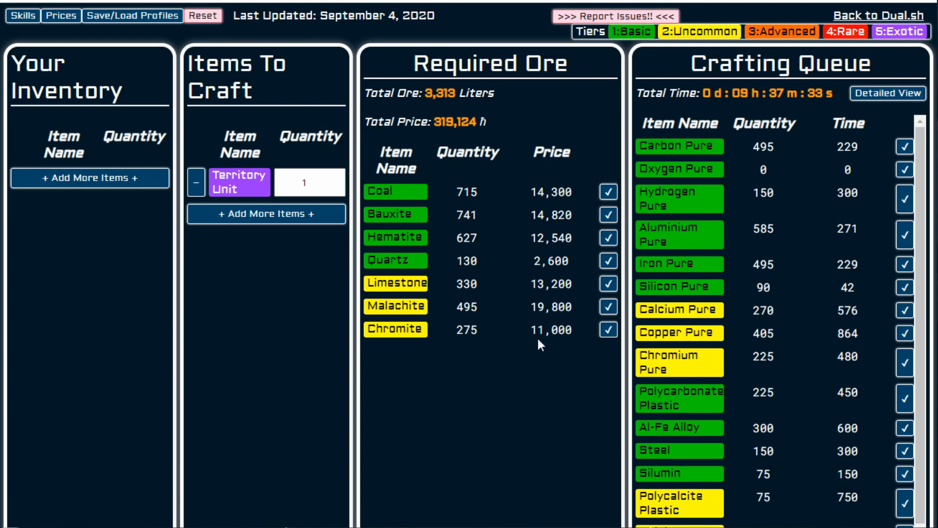
mouse_move(440, 157)
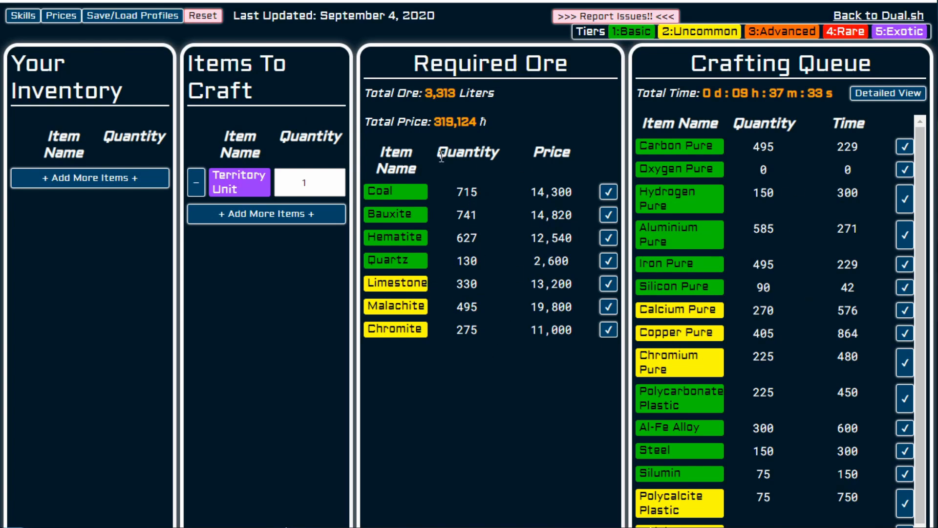
mouse_move(483, 341)
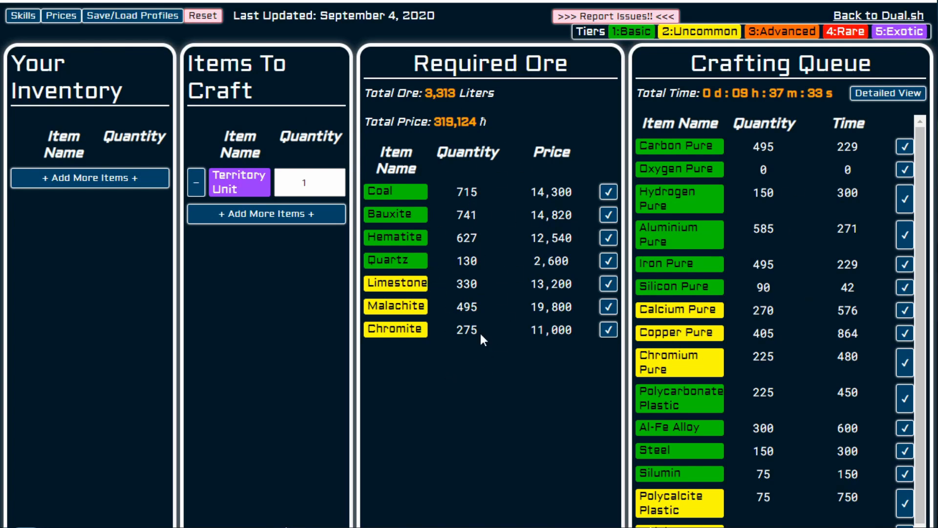
scroll(down, 3)
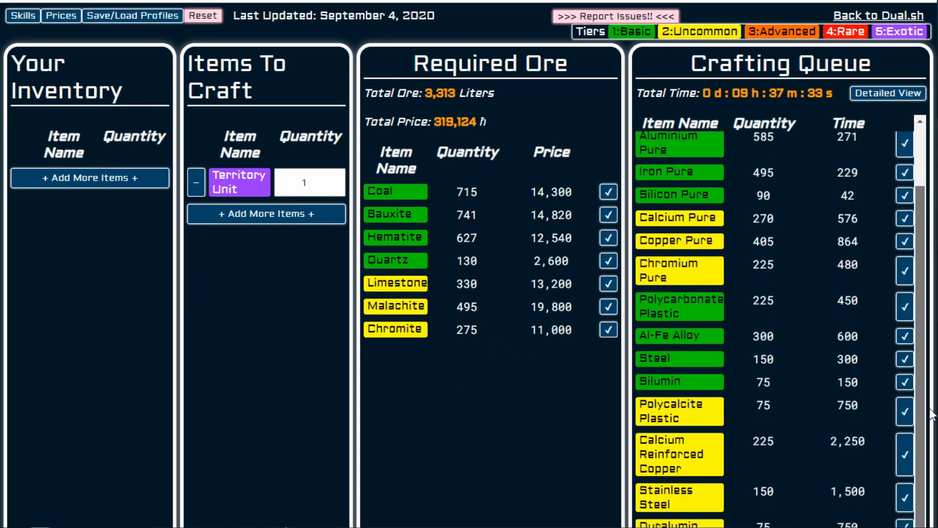
scroll(down, 3)
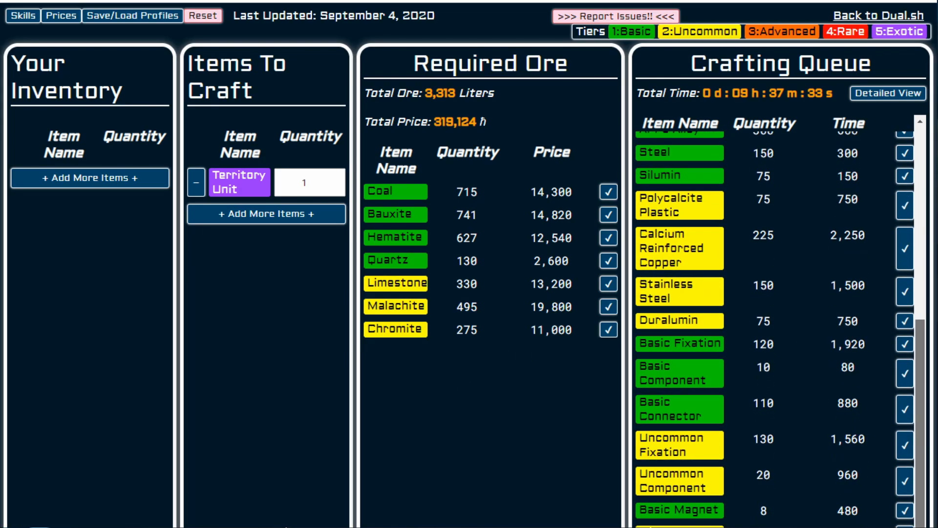
scroll(up, 3)
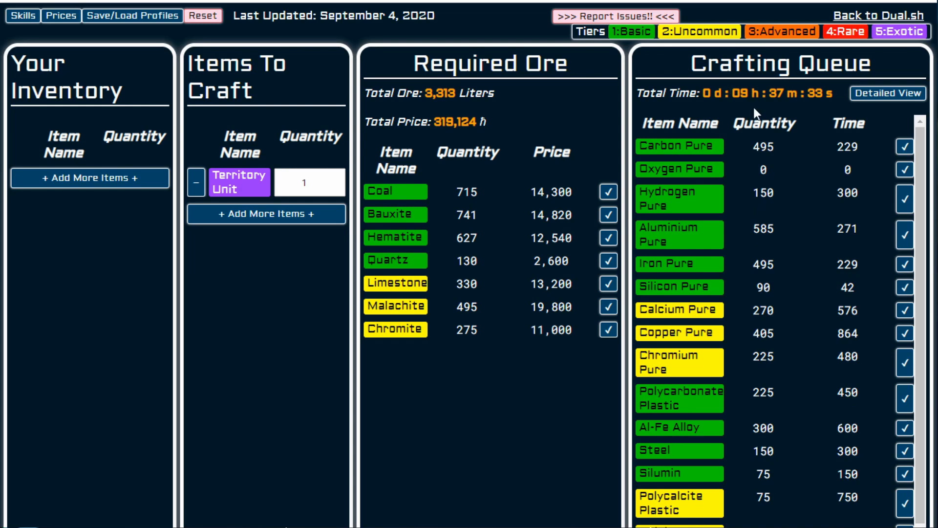
mouse_move(866, 126)
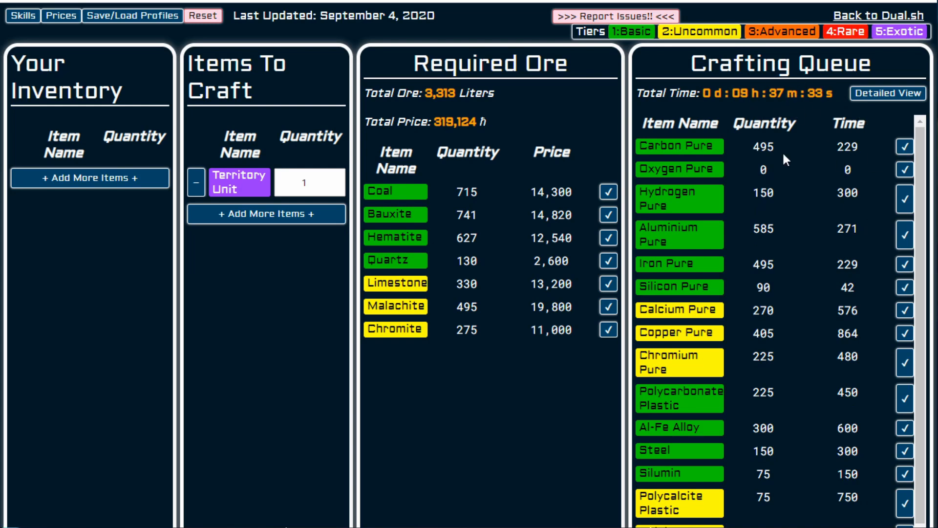
mouse_move(72, 49)
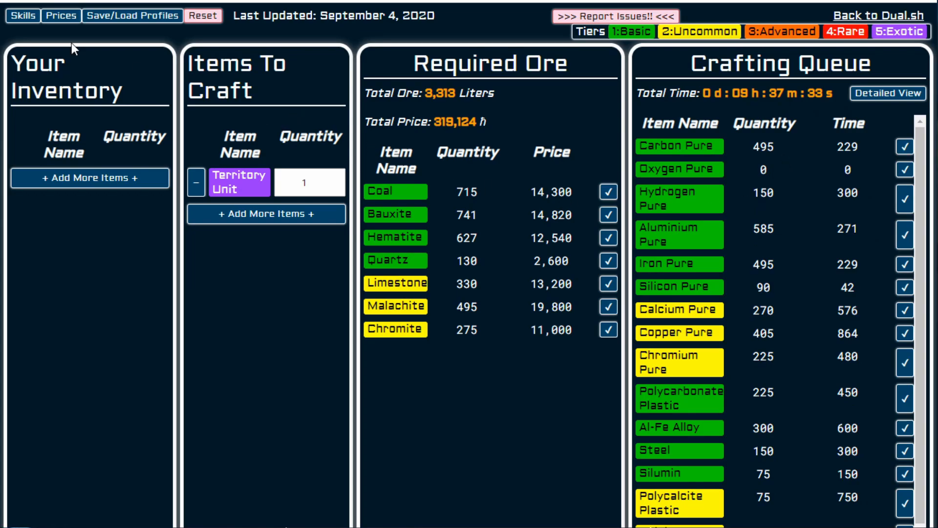
click(22, 16)
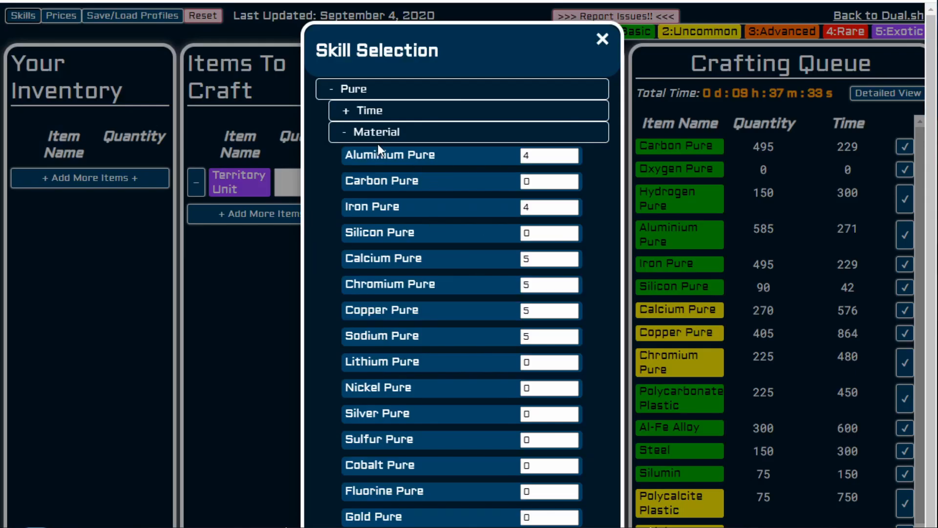
click(352, 89)
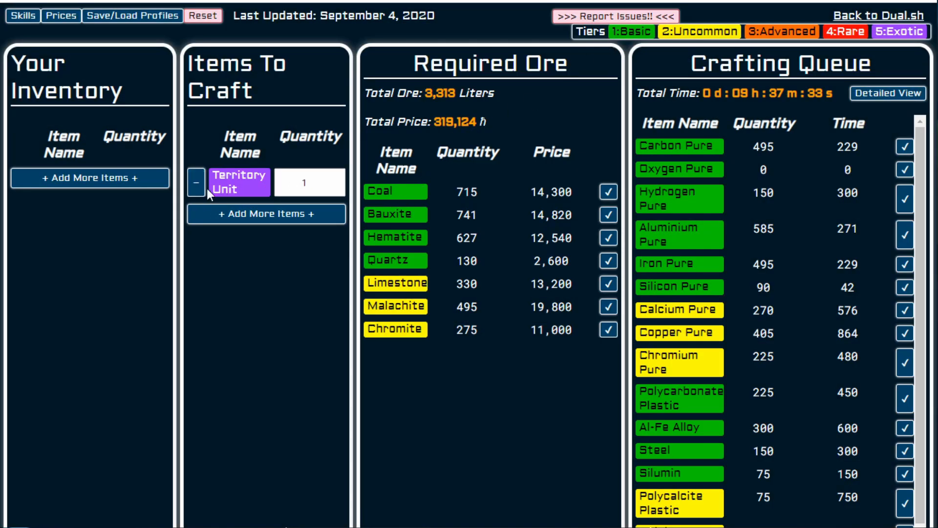
mouse_move(265, 214)
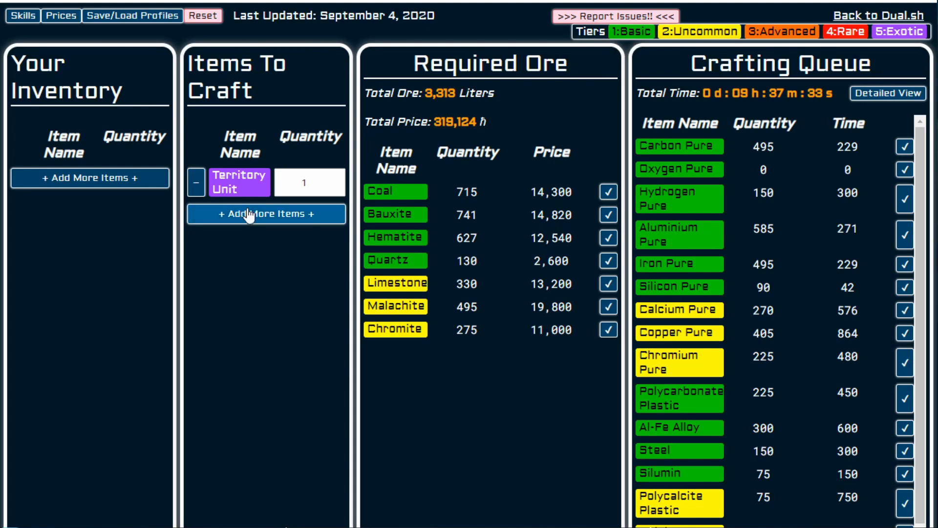
click(22, 15)
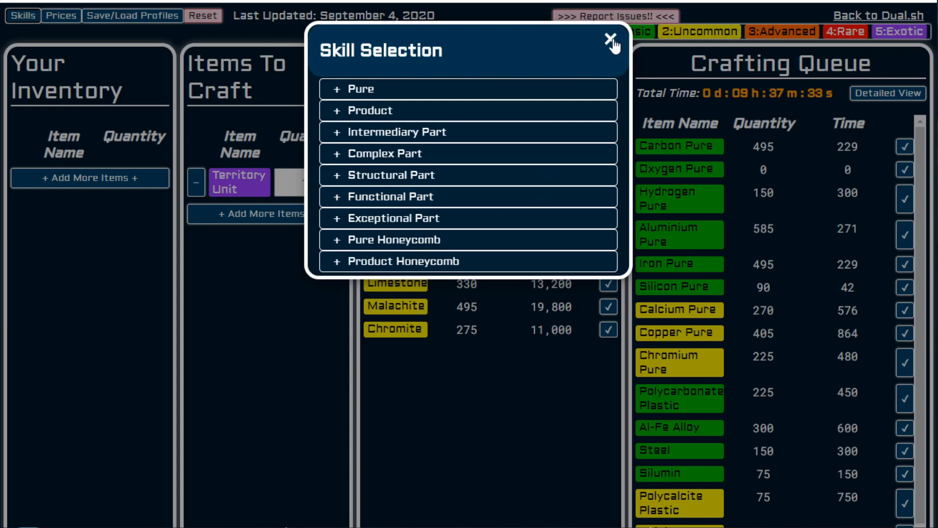
click(603, 41)
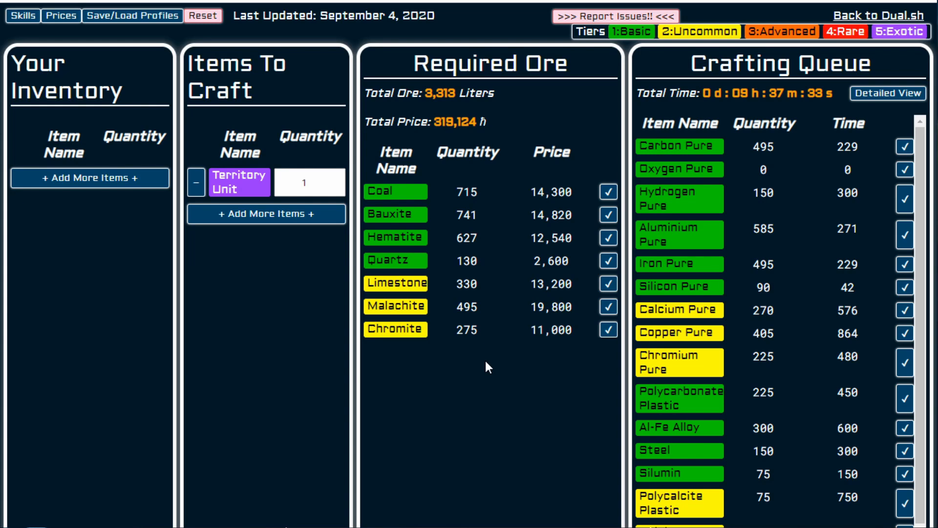
mouse_move(303, 242)
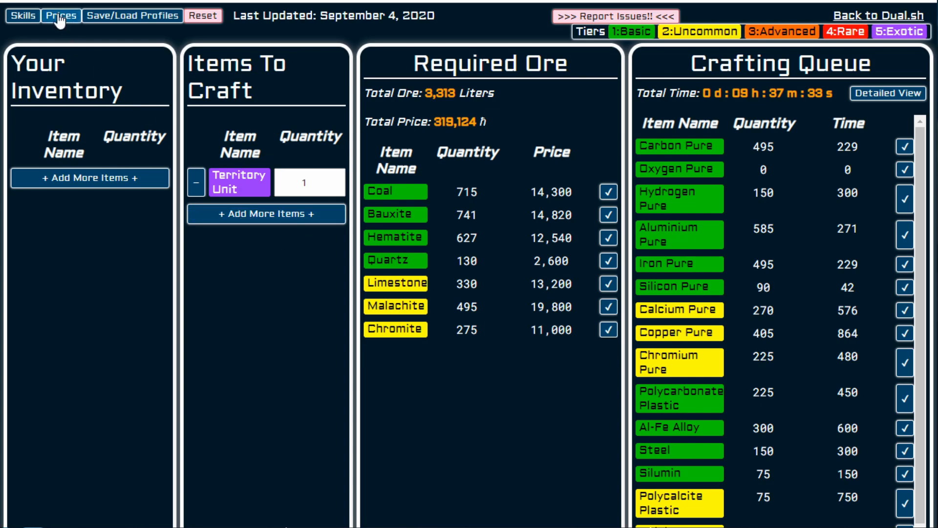
Step: Change the Limestone price to 80 in Price Options
click(61, 16)
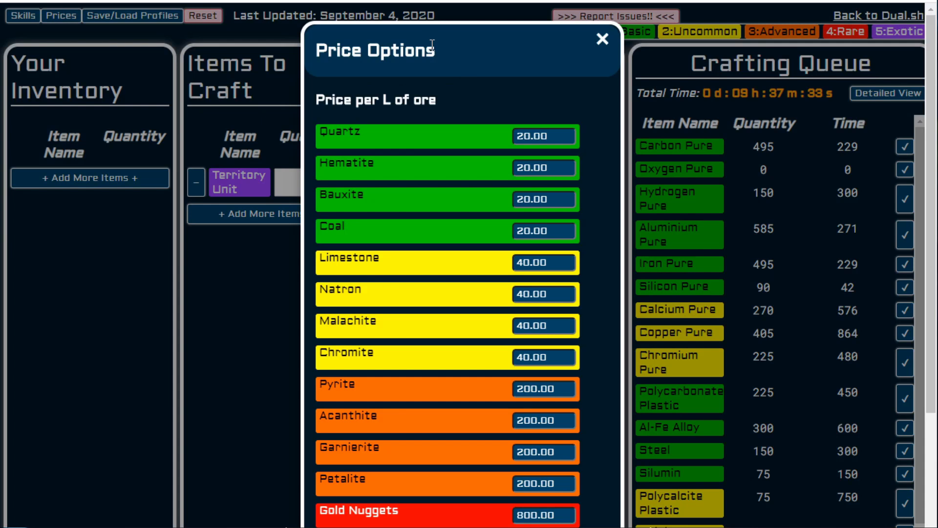
mouse_move(661, 320)
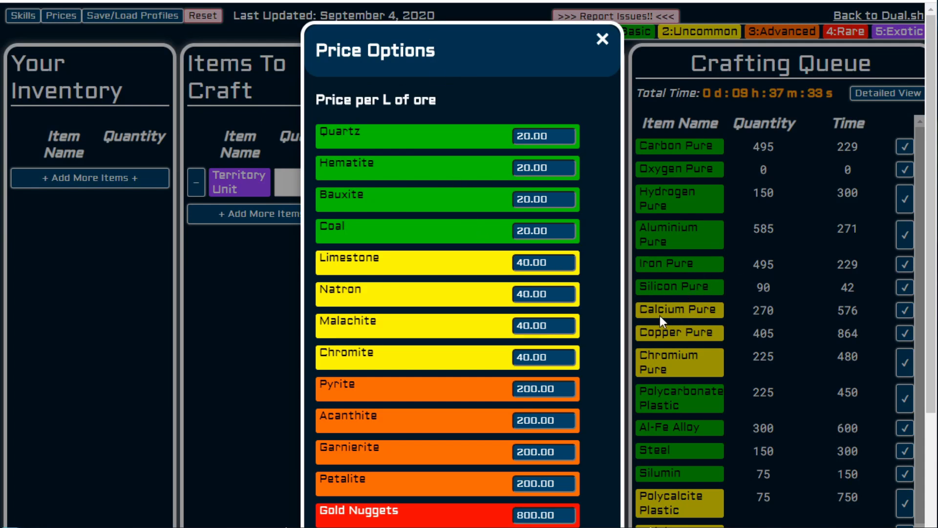
mouse_move(359, 362)
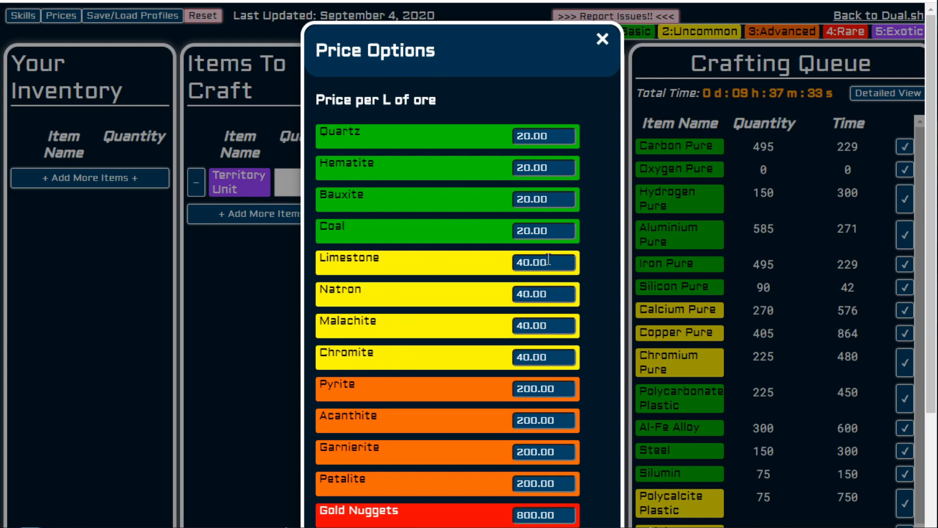
triple_click(541, 263)
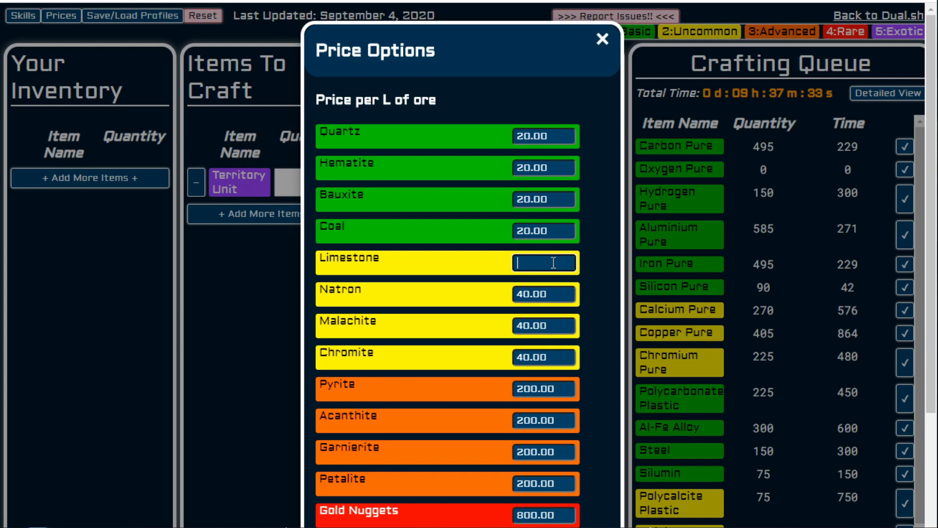
text(80)
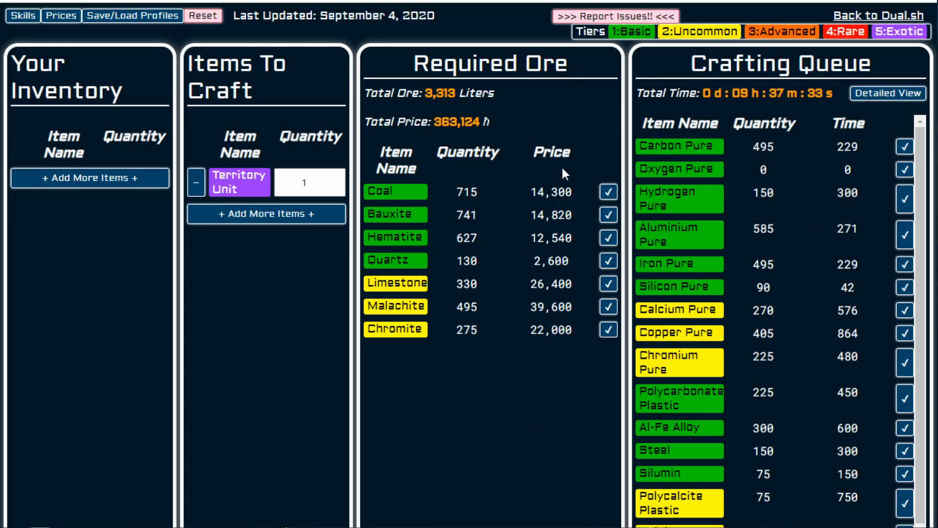
mouse_move(120, 37)
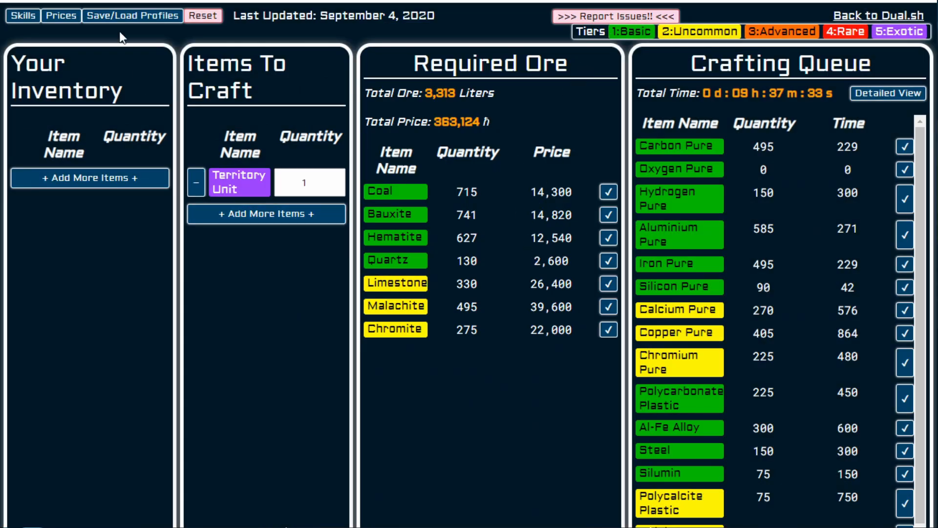
Step: Set the Limestone, Natron, Malachite, Chromite and other ore prices to 0
click(61, 16)
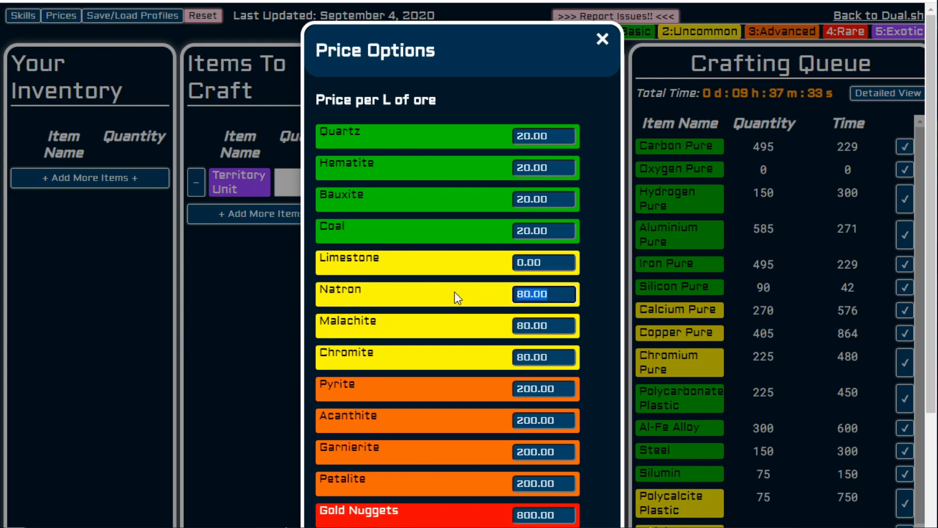
click(602, 39)
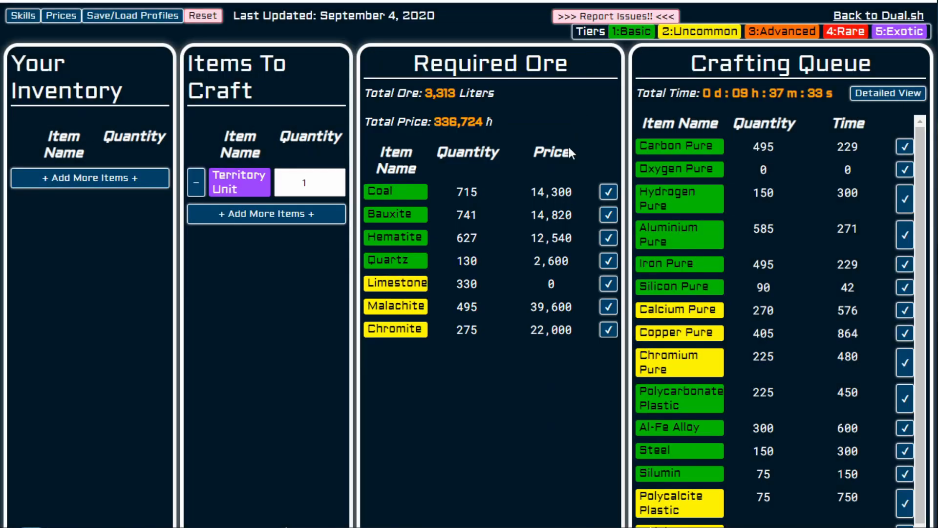
mouse_move(238, 51)
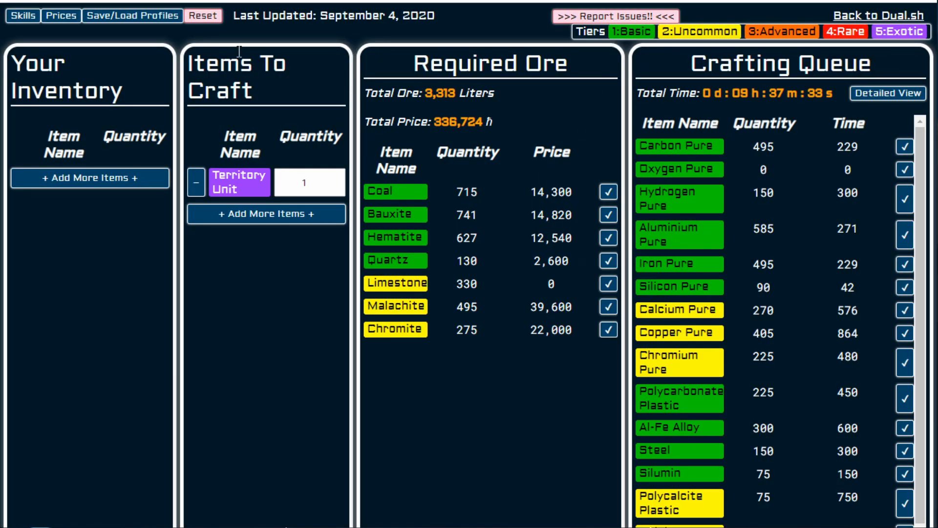
click(61, 15)
text(0)
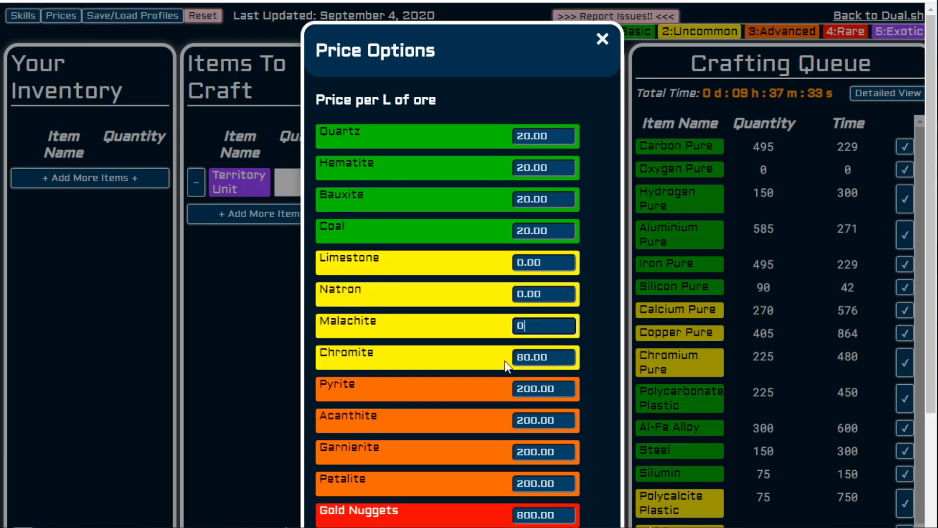
click(543, 357)
text(0)
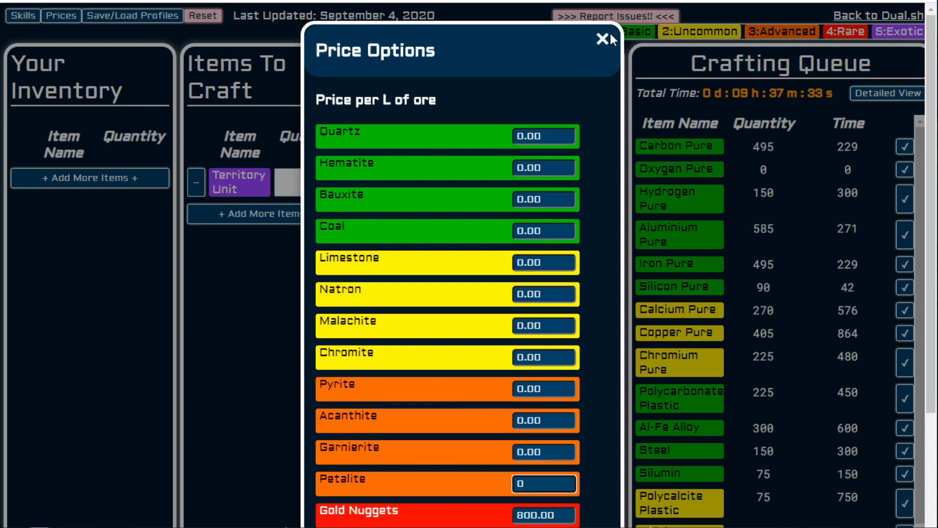
click(592, 43)
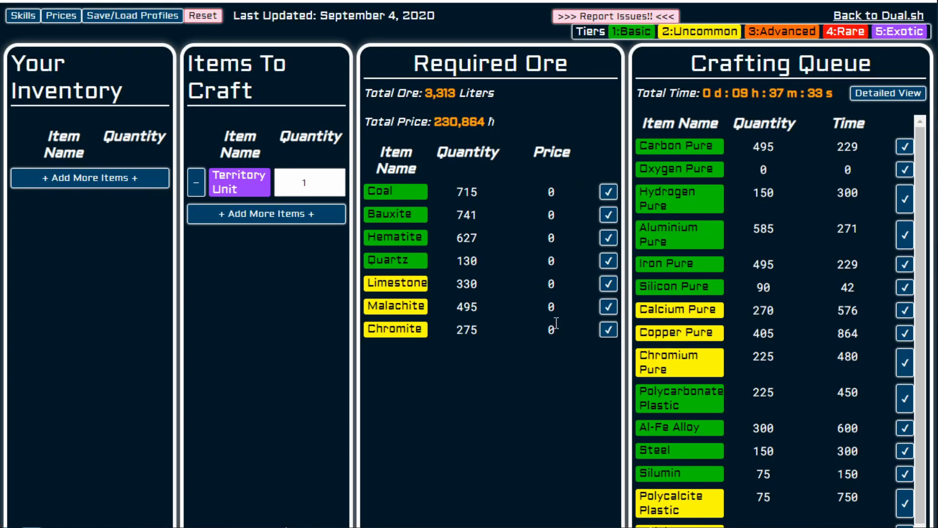
click(61, 15)
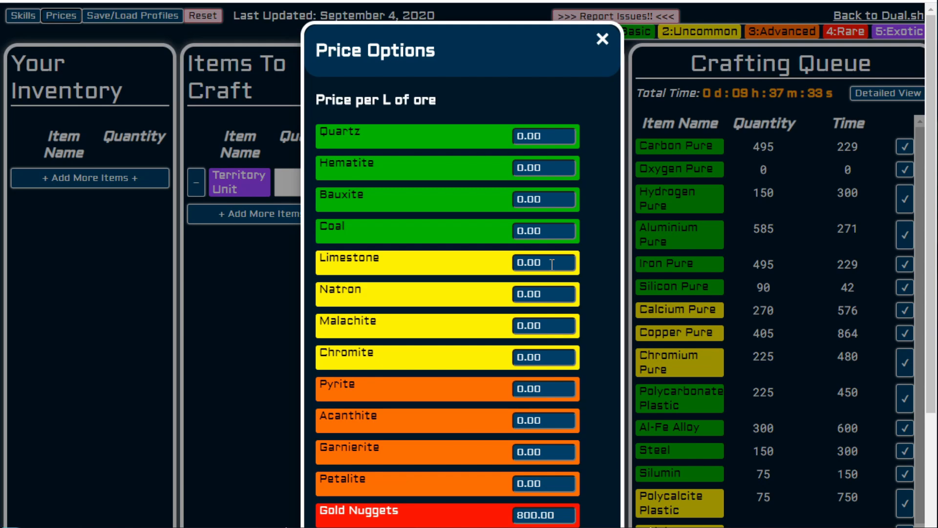
click(602, 39)
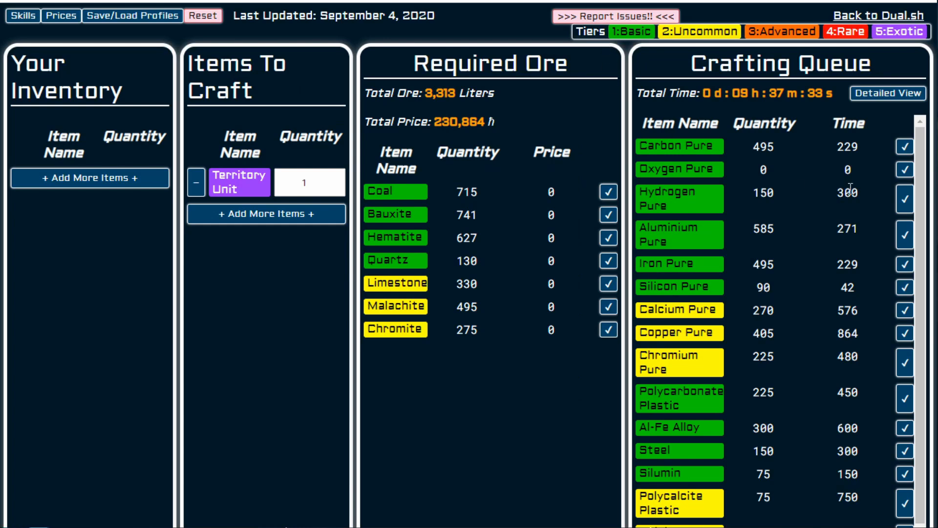
mouse_move(487, 469)
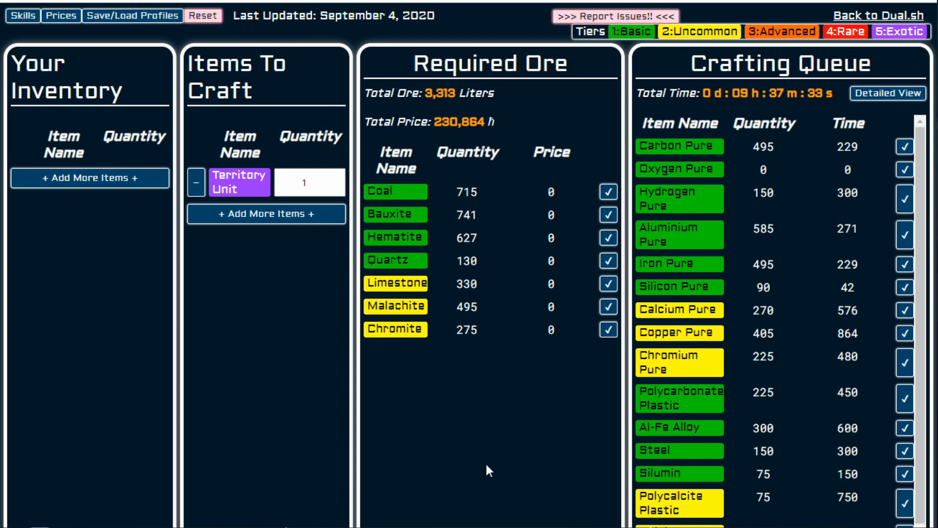
mouse_move(468, 469)
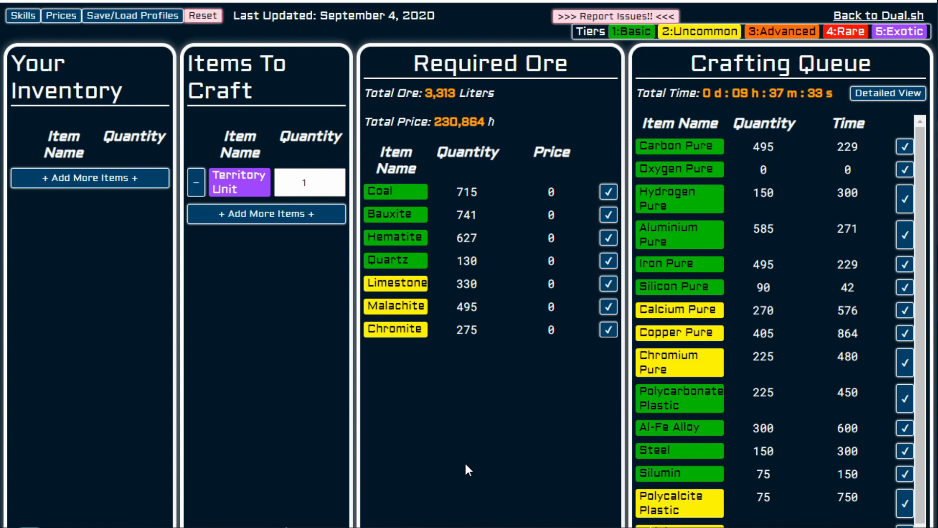